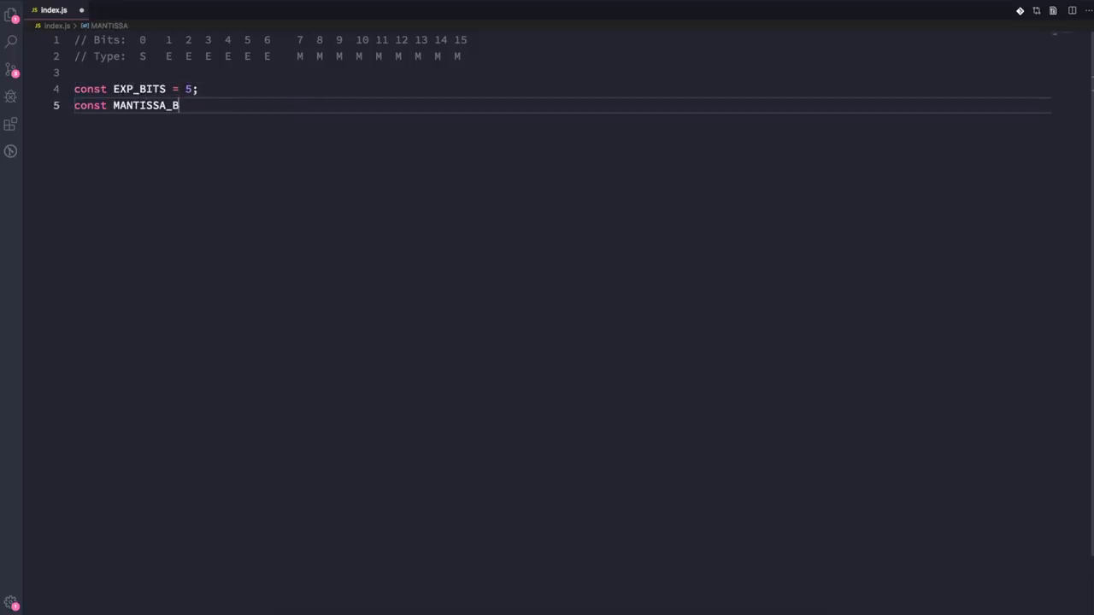
Step: Define MANTISSA_BITS = 10 and NON_SIGN_BITS = EXP_BITS + MANTISSA_BITS
{"action": "type", "text": "ITS = 10;"}
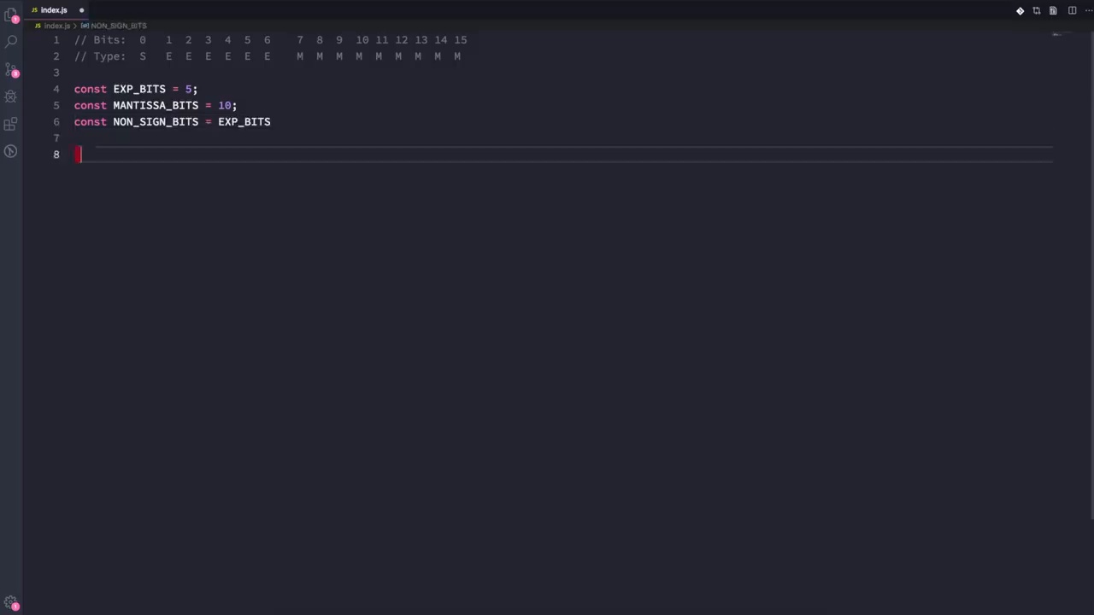
{"action": "type", "text": "+ MANTISSA_BITS;"}
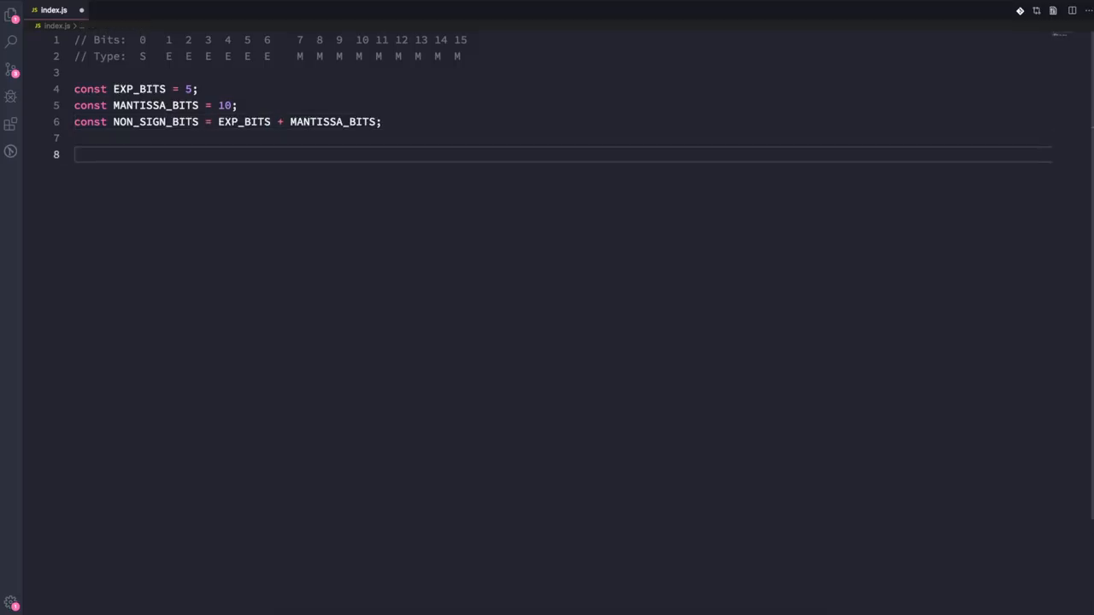
Step: Start const encode = n => { } and begin its const sign line
{"action": "type", "text": "const encode ="}
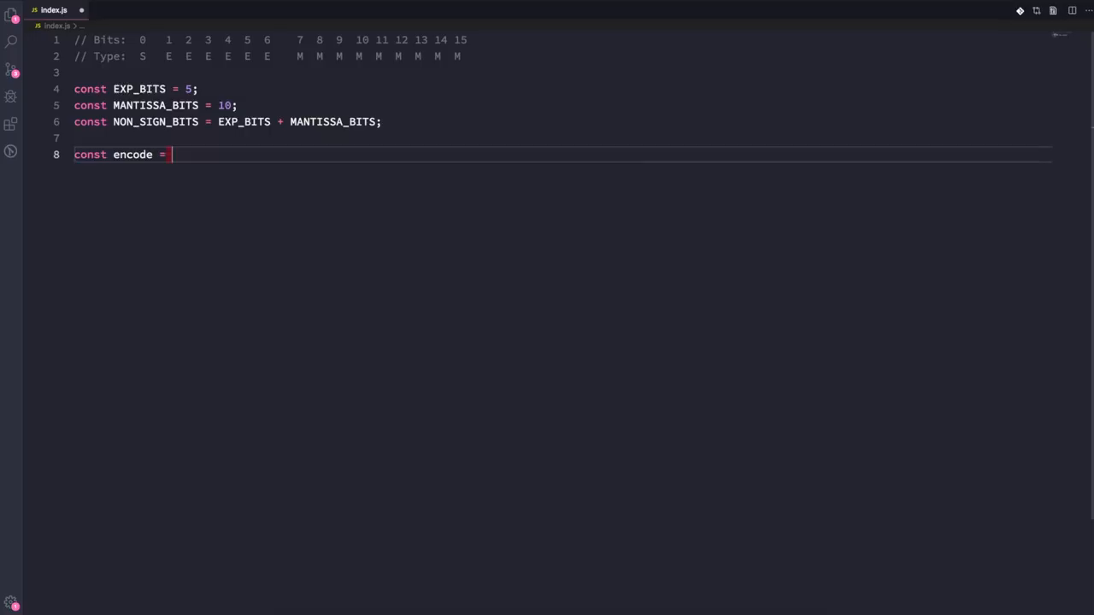
{"action": "type", "text": "n => {}"}
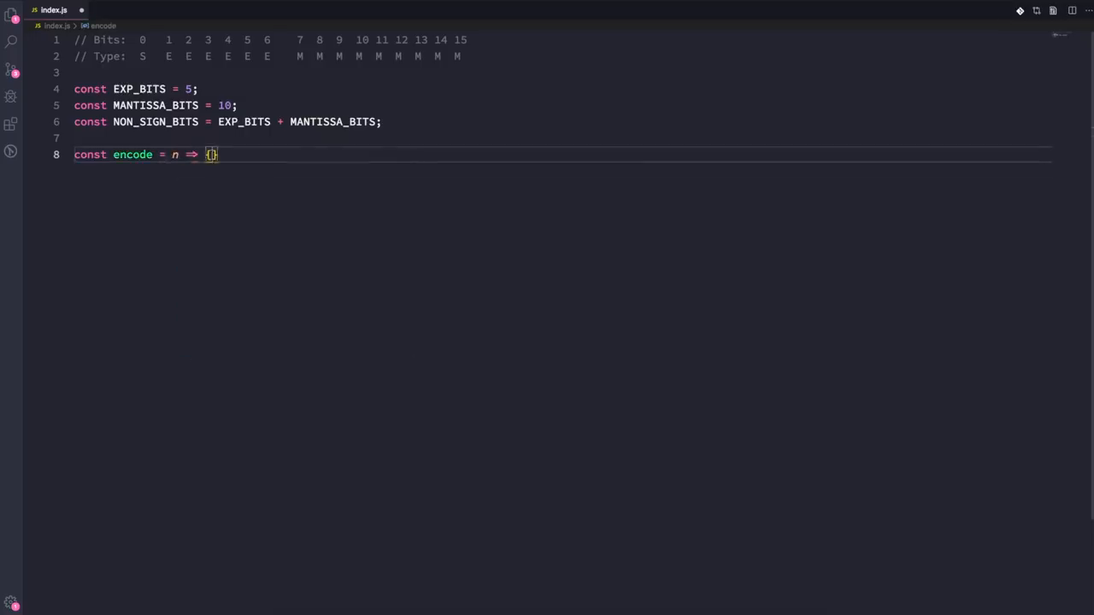
{"action": "key", "text": "Enter"}
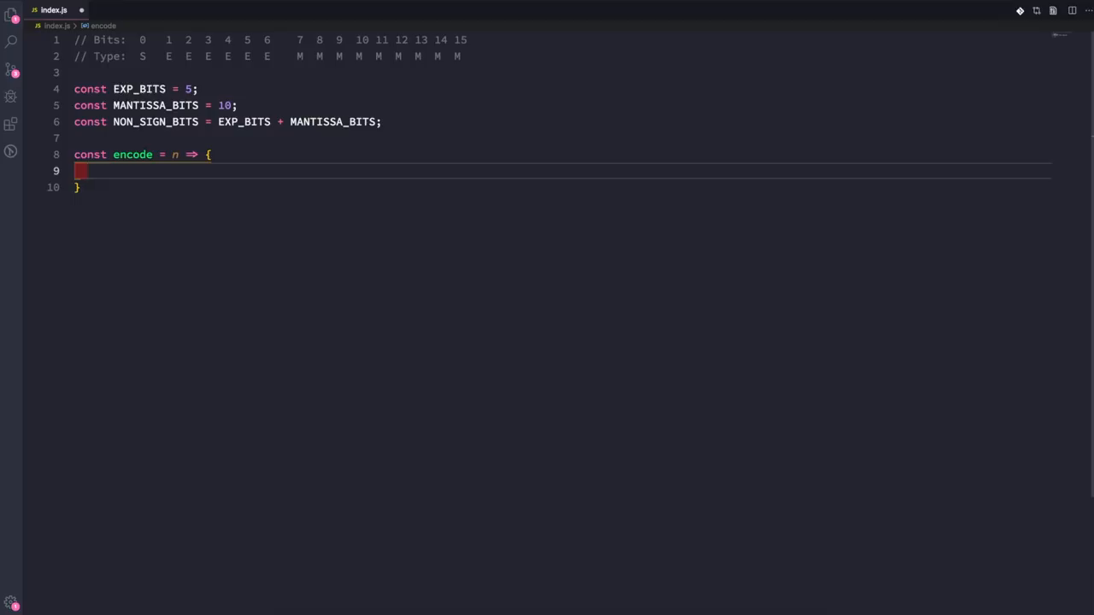
{"action": "type", "text": "const sign = Math.sign("}
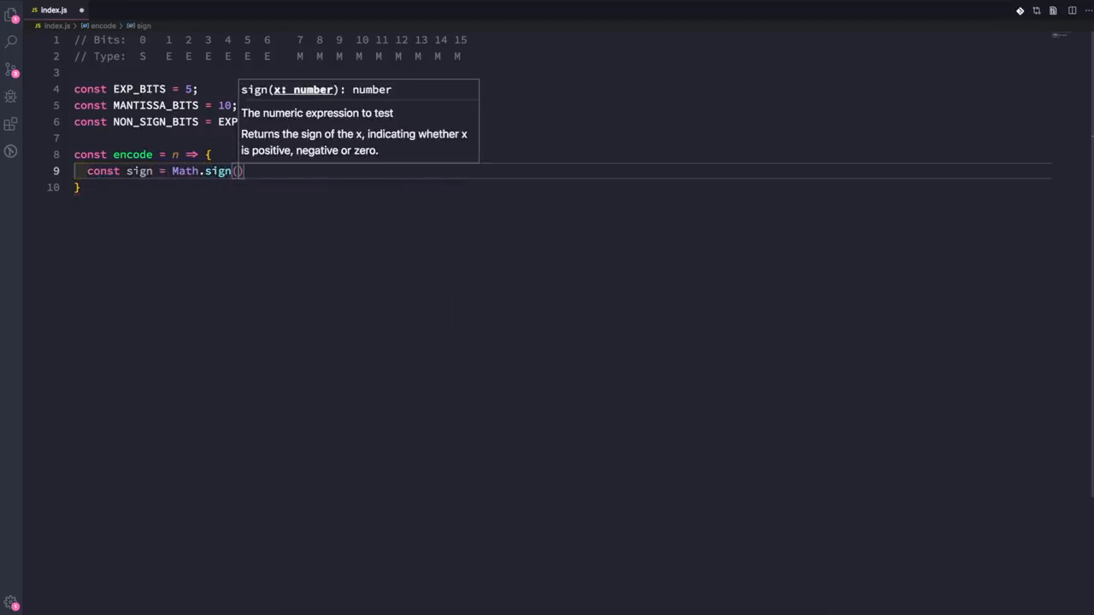
Step: Set sign = Math.sign(n) === -1 ? 1 : 0 and begin the exponent declaration
{"action": "type", "text": "n) === -1?"}
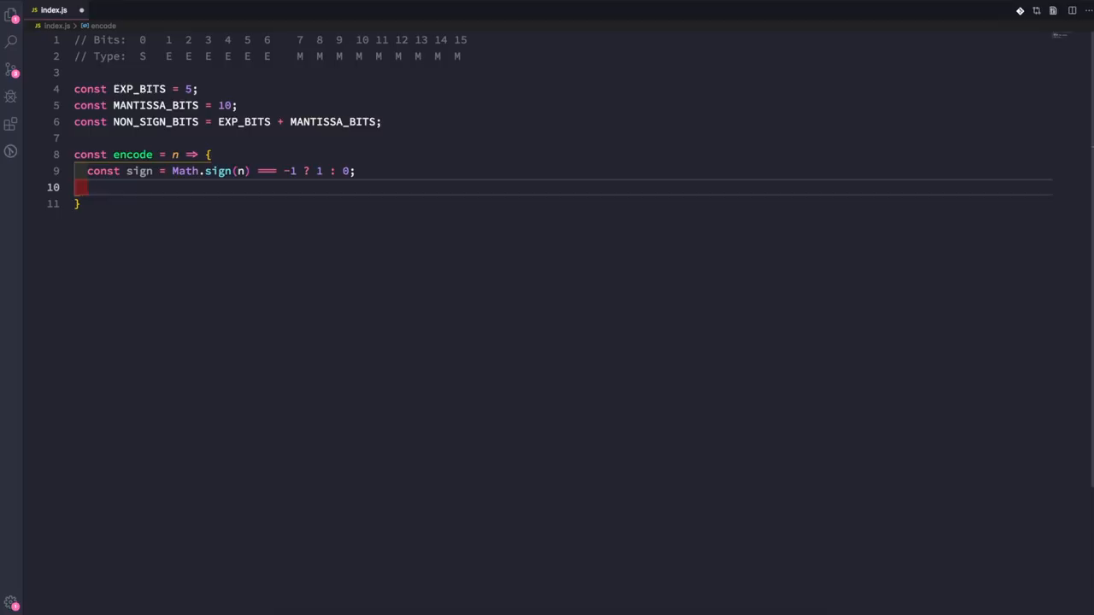
{"action": "type", "text": "const expo"}
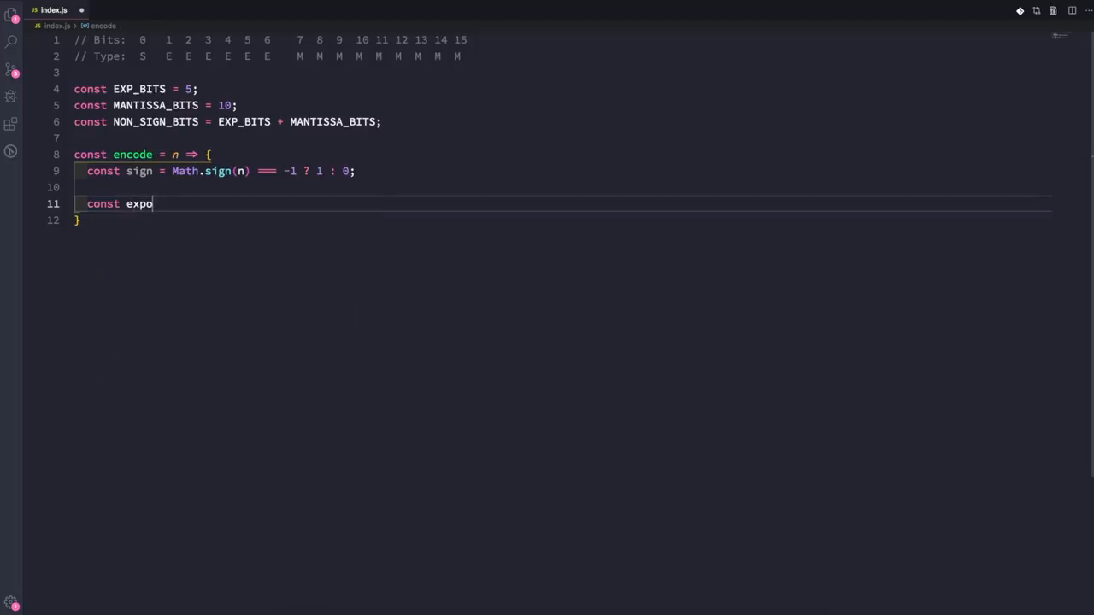
Step: Compute exponent = Math.floor(Math.log(n) / Math.log(2)) with an 'Exact power of 2' comment, and begin reassigning exponent
{"action": "type", "text": "nent ="}
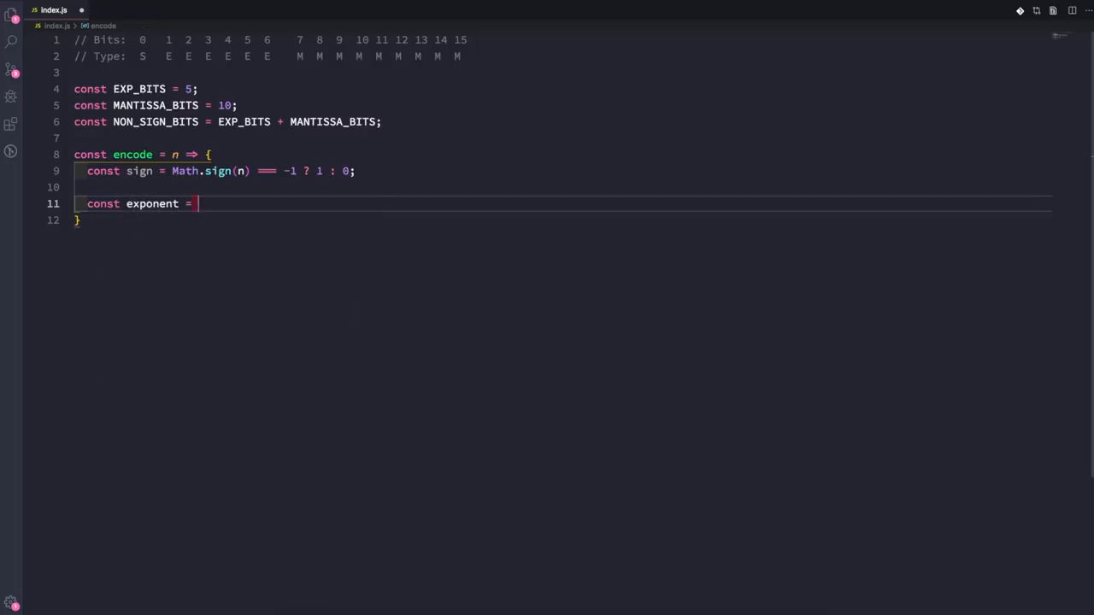
{"action": "type", "text": "Math.log(n) / Math."}
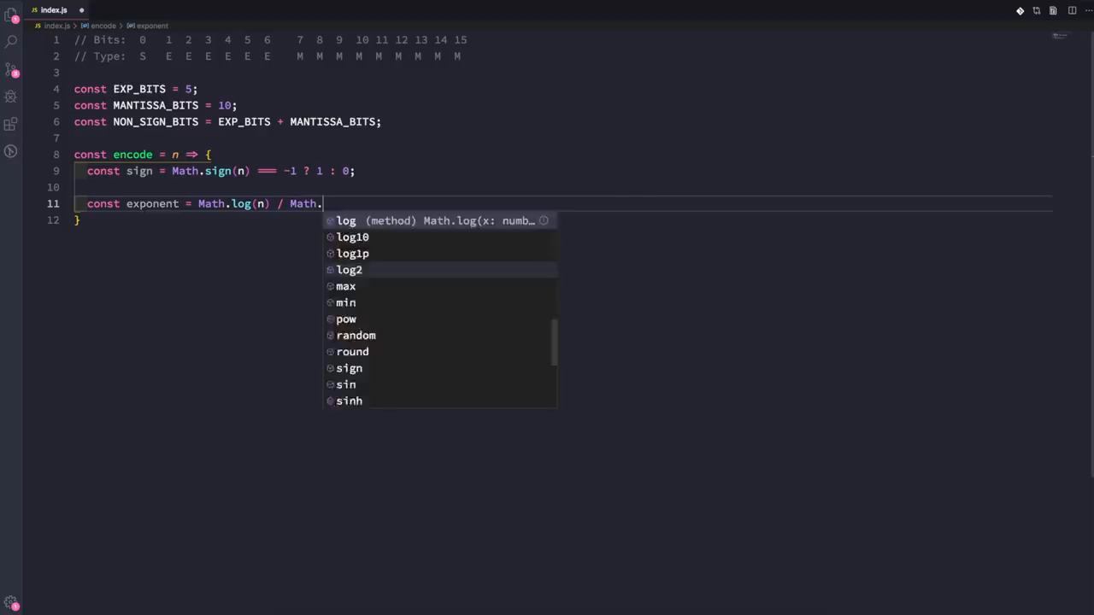
{"action": "type", "text": "log(2); // Exact"}
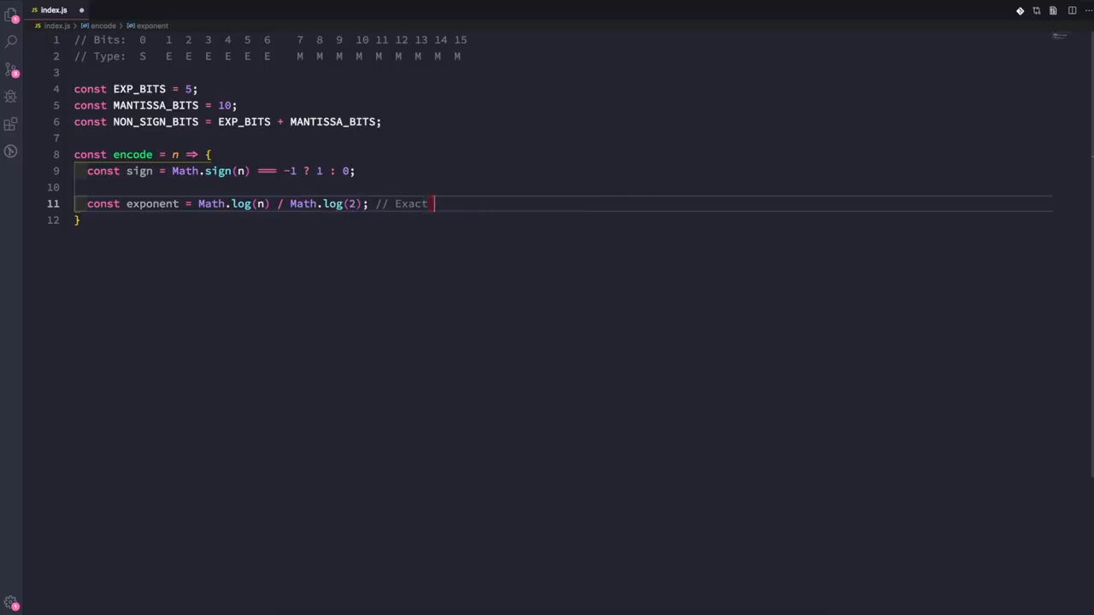
{"action": "type", "text": "power of 2"}
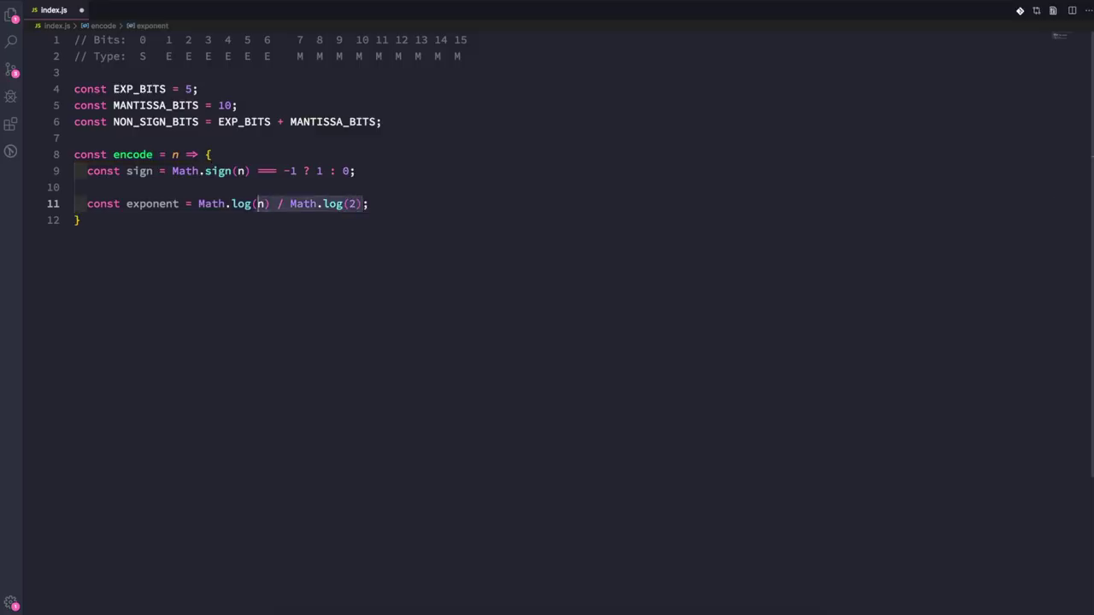
{"action": "type", "text": "Math.floor("}
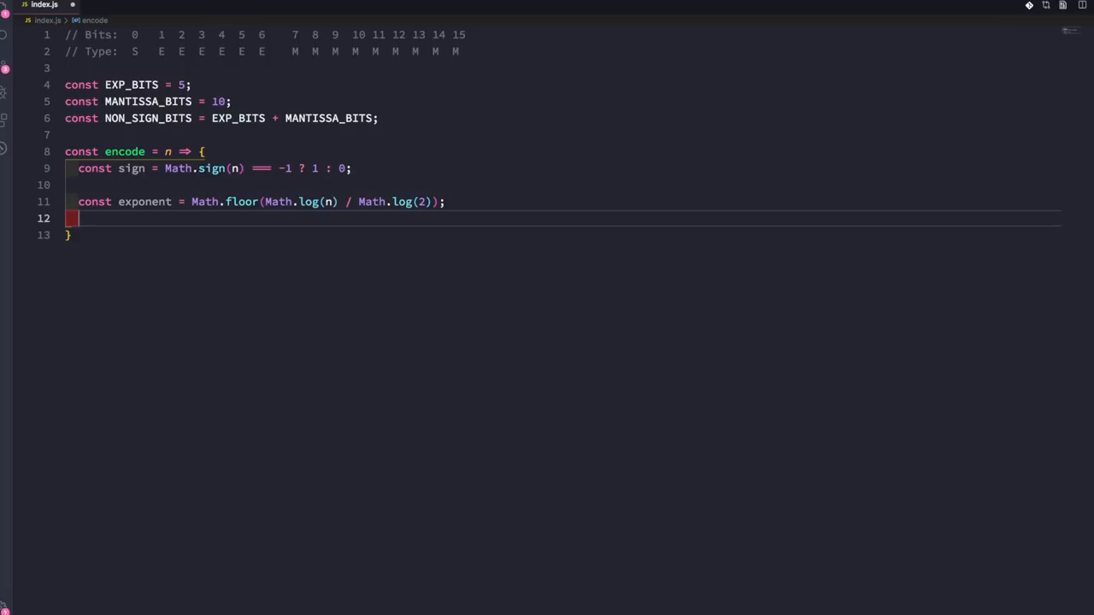
{"action": "type", "text": "exponent ="}
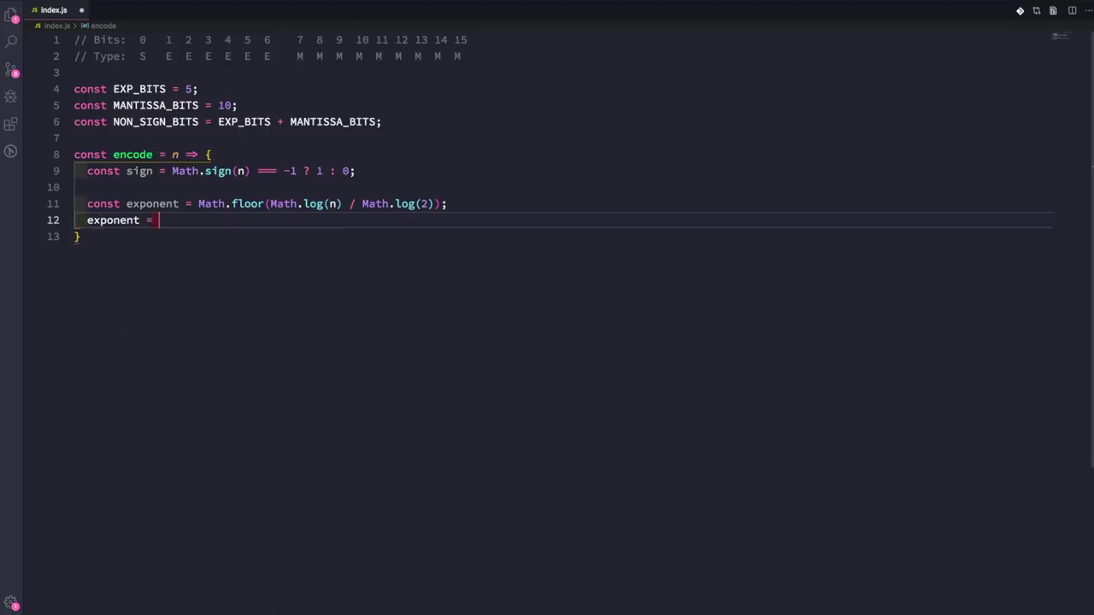
Step: Bias exponent as (exponent + 15) & 0b11111, add lower = 2**exponent and upper = 2**(exponent + 1), and start Math.abs in the log
{"action": "type", "text": "exponent + 15) & 0b"}
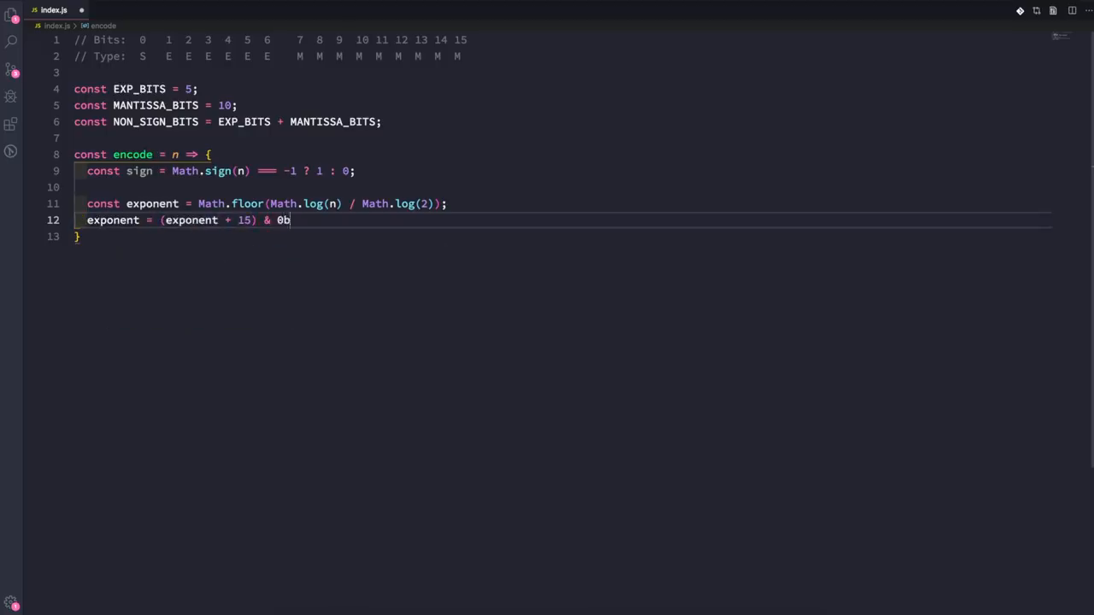
{"action": "key", "text": "Enter"}
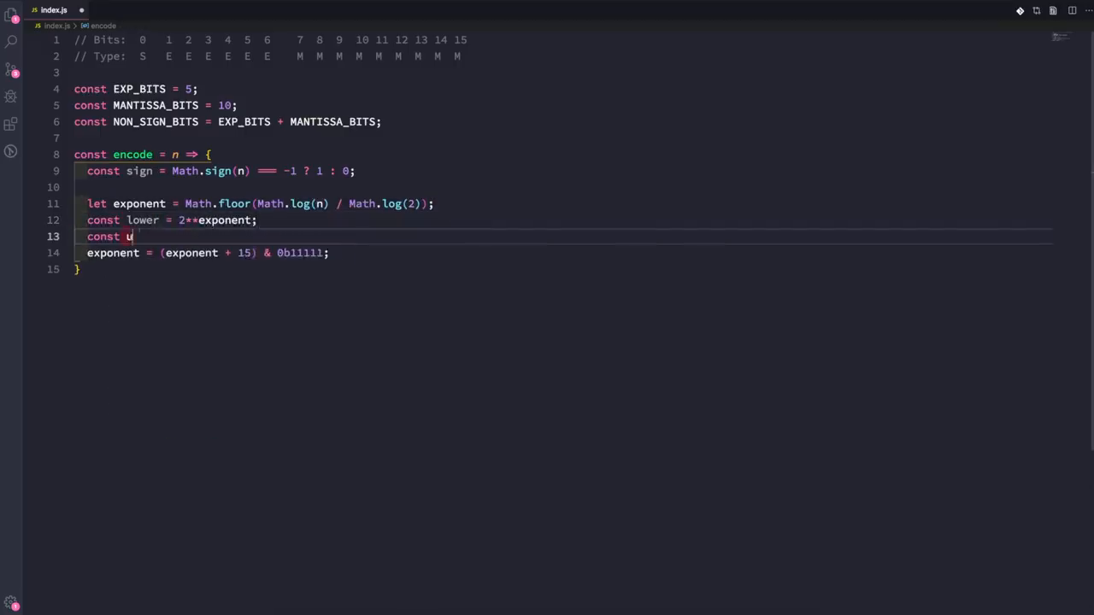
{"action": "type", "text": "pper = 2**(exponent + 1);"}
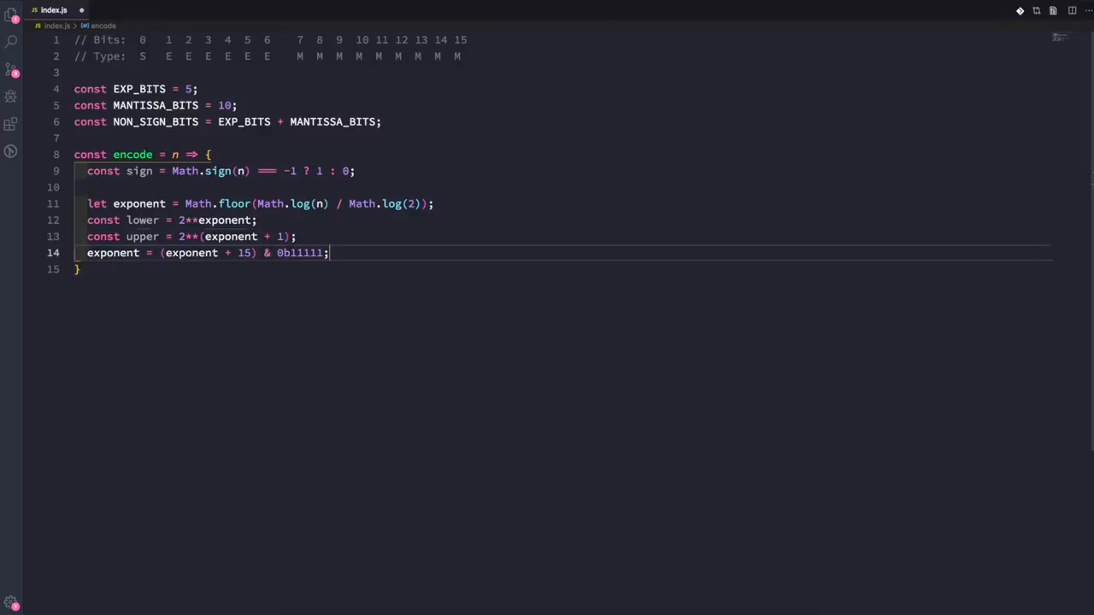
{"action": "key", "text": "Enter"}
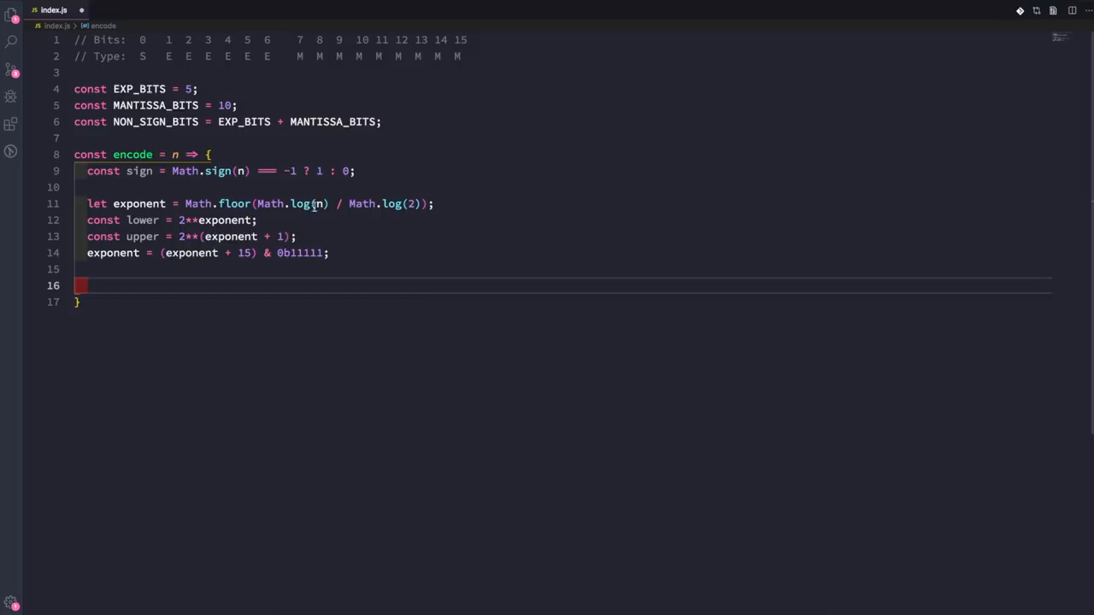
{"action": "left_click", "coordinate": [318, 204]}
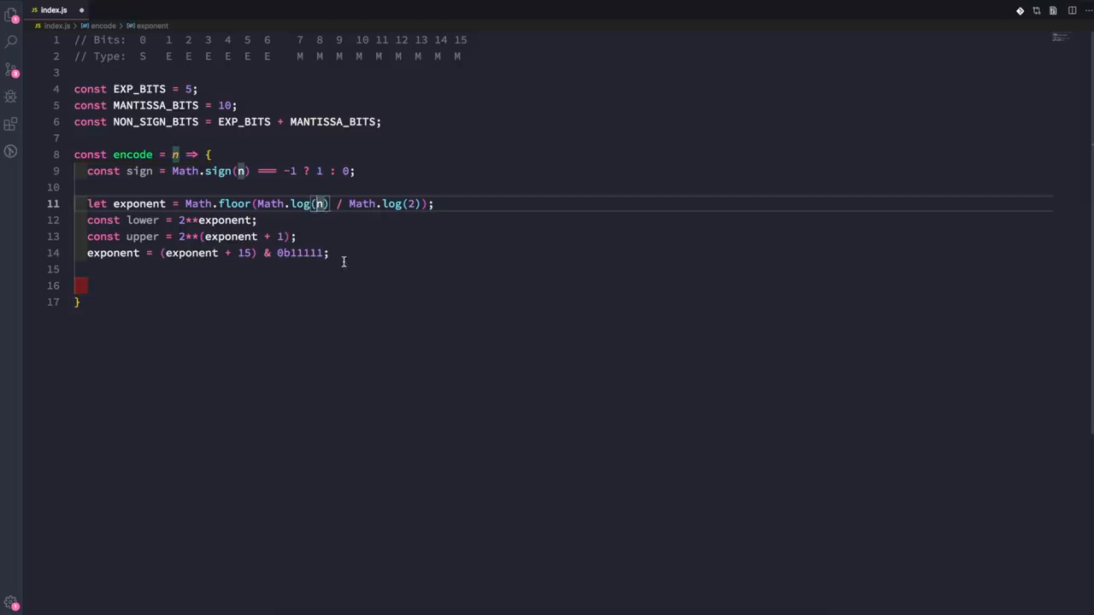
{"action": "type", "text": "Math.abs(n"}
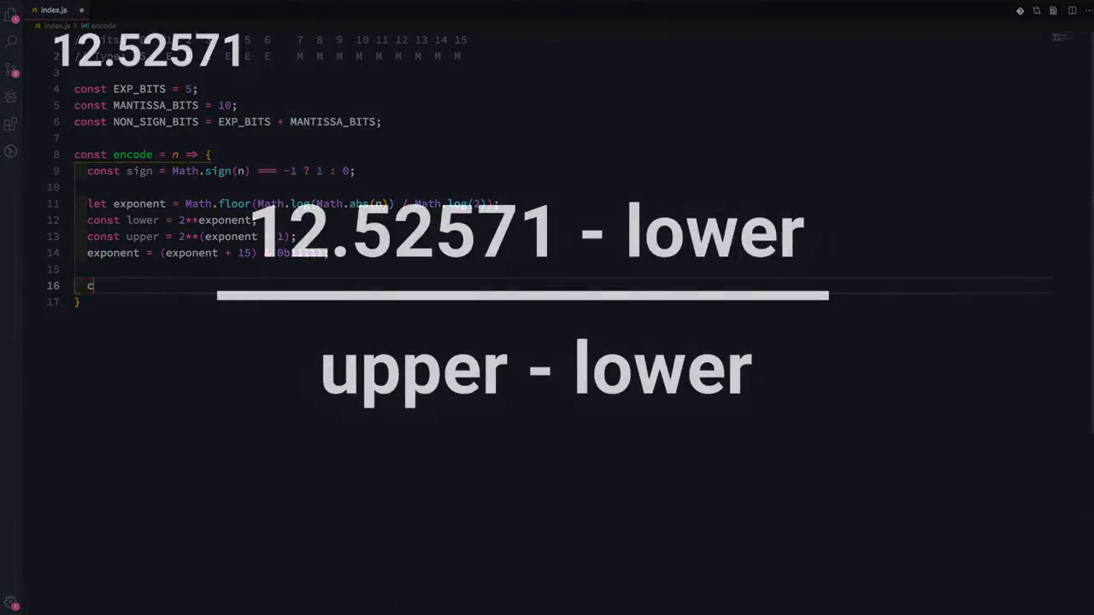
Step: Compute percentage = (Math.abs(n) - lower) / (upper - lower), mantissa = 1024 * percentage, and start return (sign << NON_SIGN_BITS)
{"action": "type", "text": "const percentage = Math.abs(n) - lower) / (upper - lower);"}
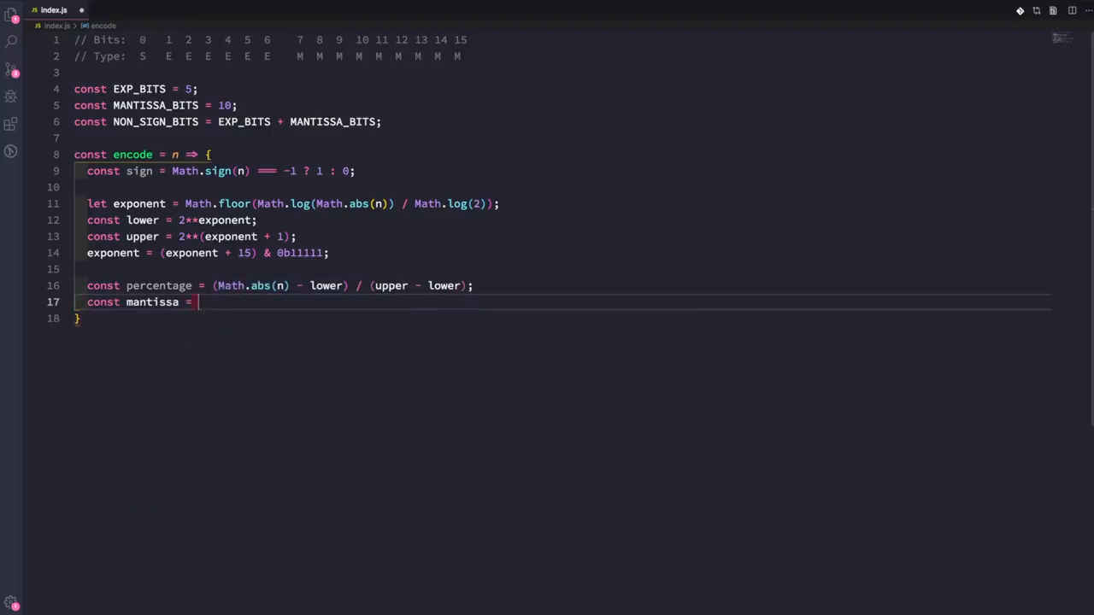
{"action": "type", "text": "1024 * percentage;"}
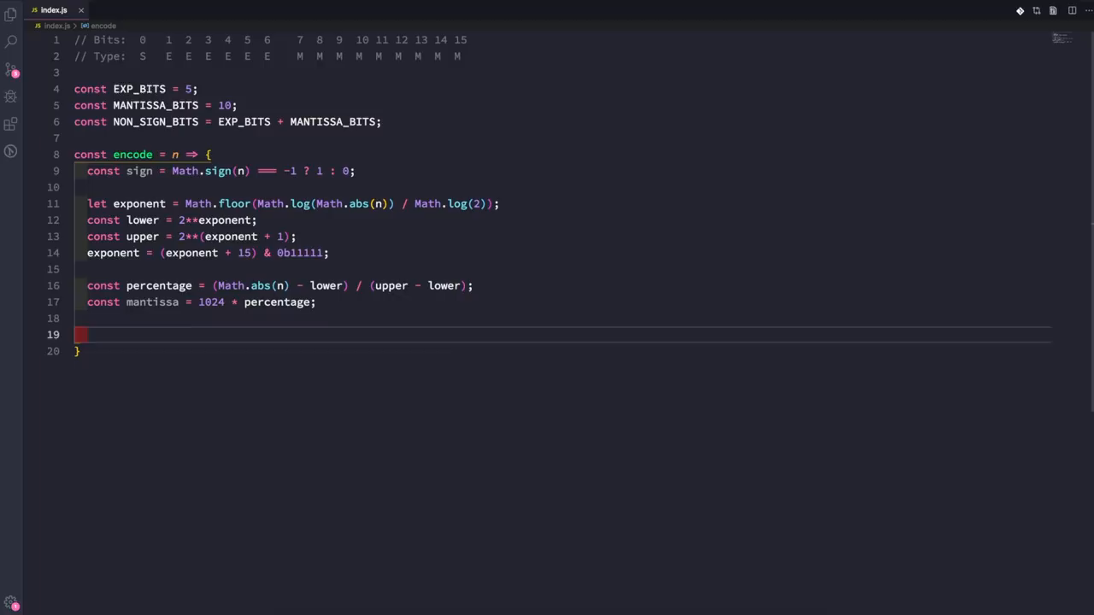
{"action": "type", "text": "return (sign << NON_SIGN_BITS)"}
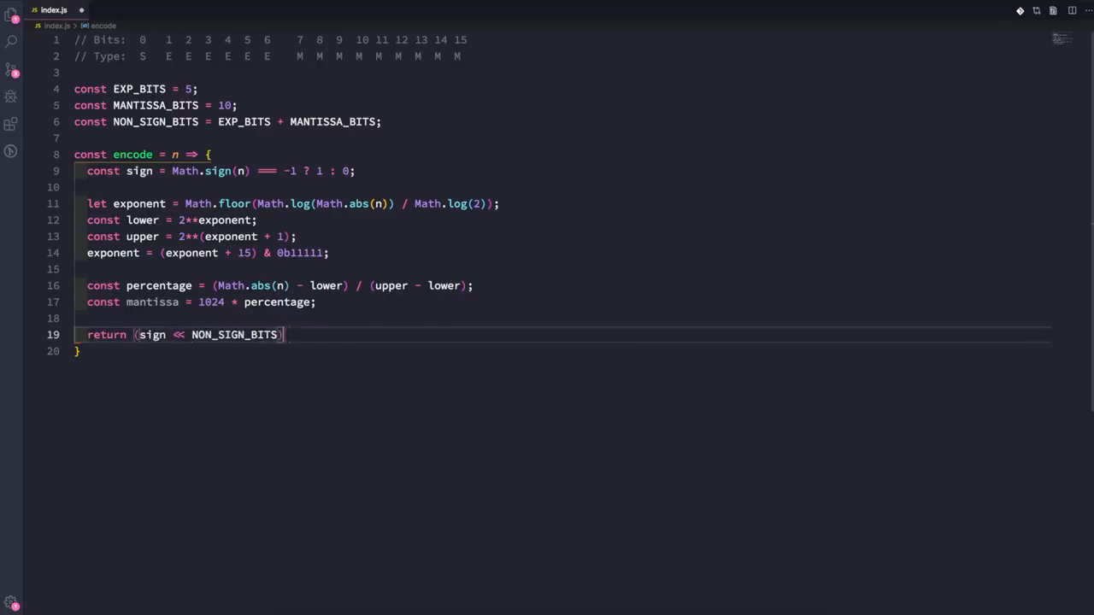
Step: Finish return ... | (exponent << MANTISSA_BITS) | mantissa; and add test const original = 12.5
{"action": "type", "text": "| (exponent << MANTISSA_BITS) | mantissa;"}
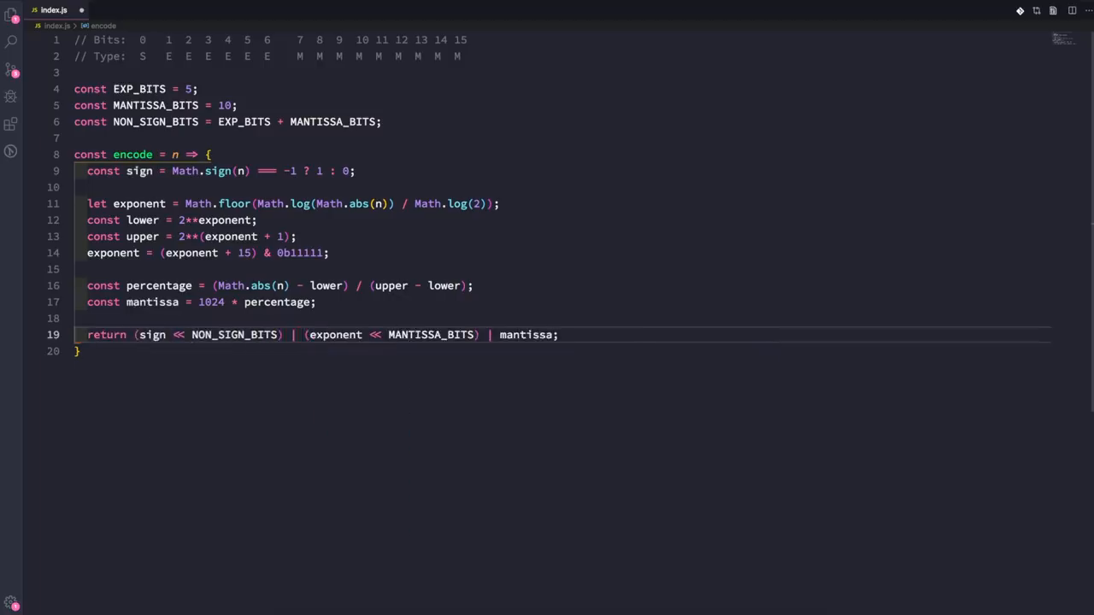
{"action": "type", "text": "const original = 12.5"}
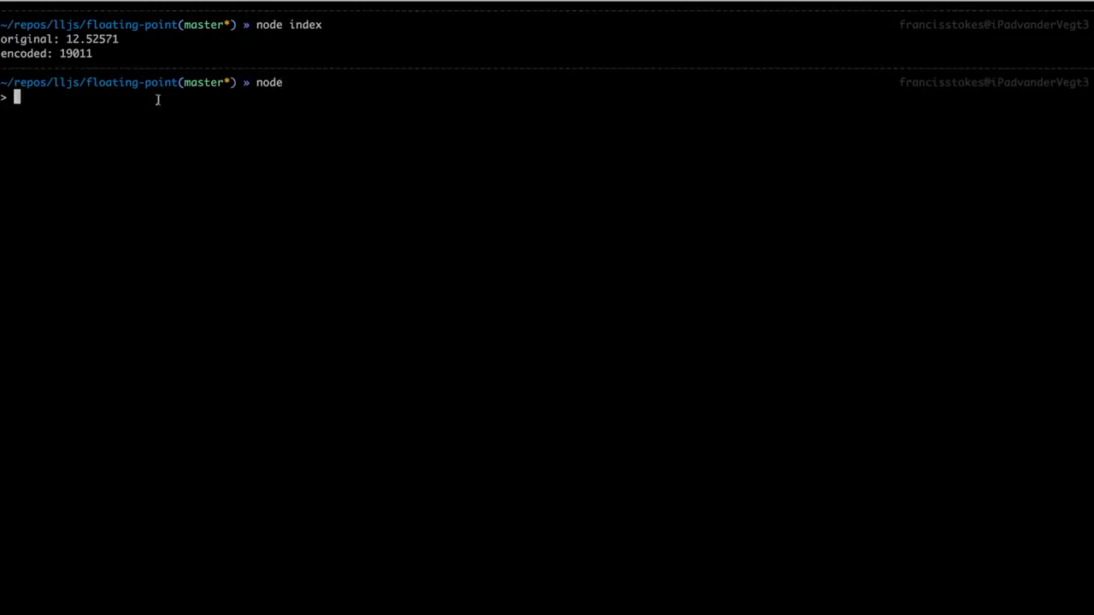
Step: In Node, show (19011).toString(2), annotate Sign=0 and exponent bits, and evaluate 0b10010
{"action": "type", "text": "(19011).toString(2"}
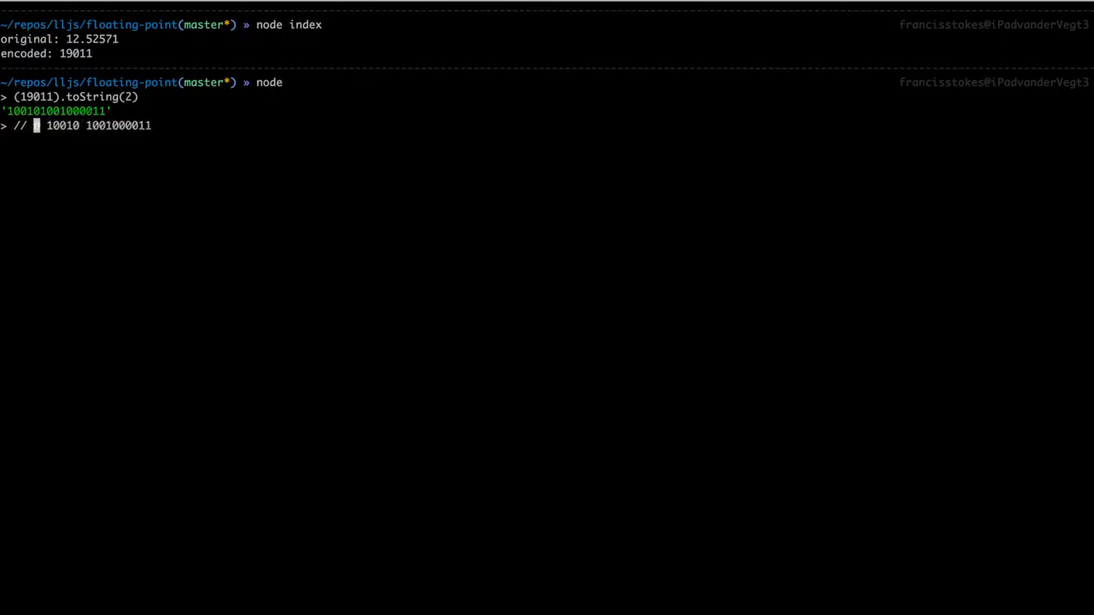
{"action": "type", "text": "Sign=0 E"}
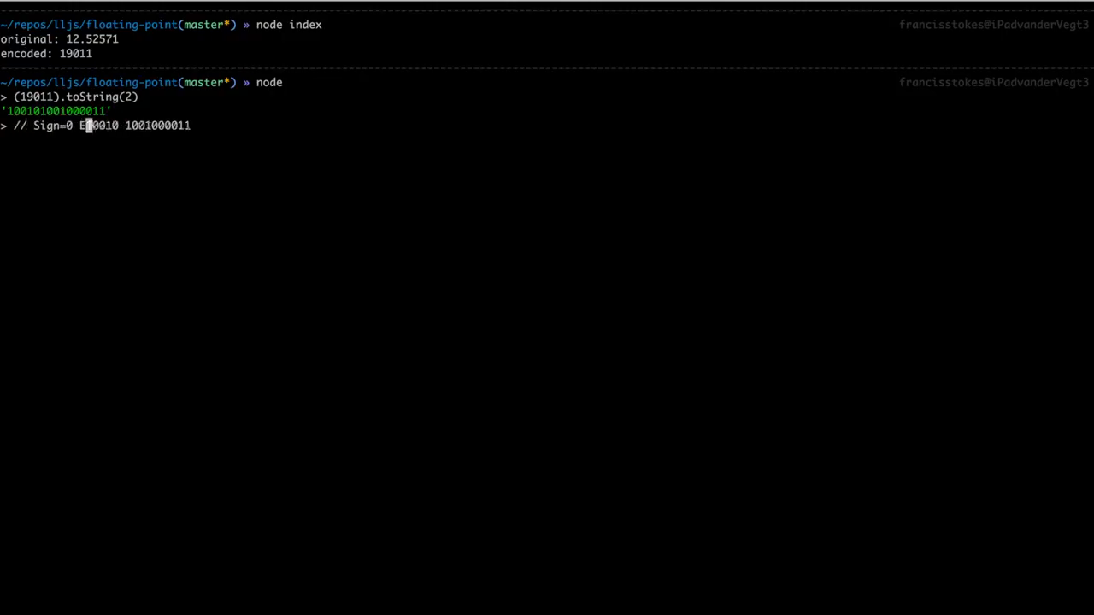
{"action": "key", "text": "Return"}
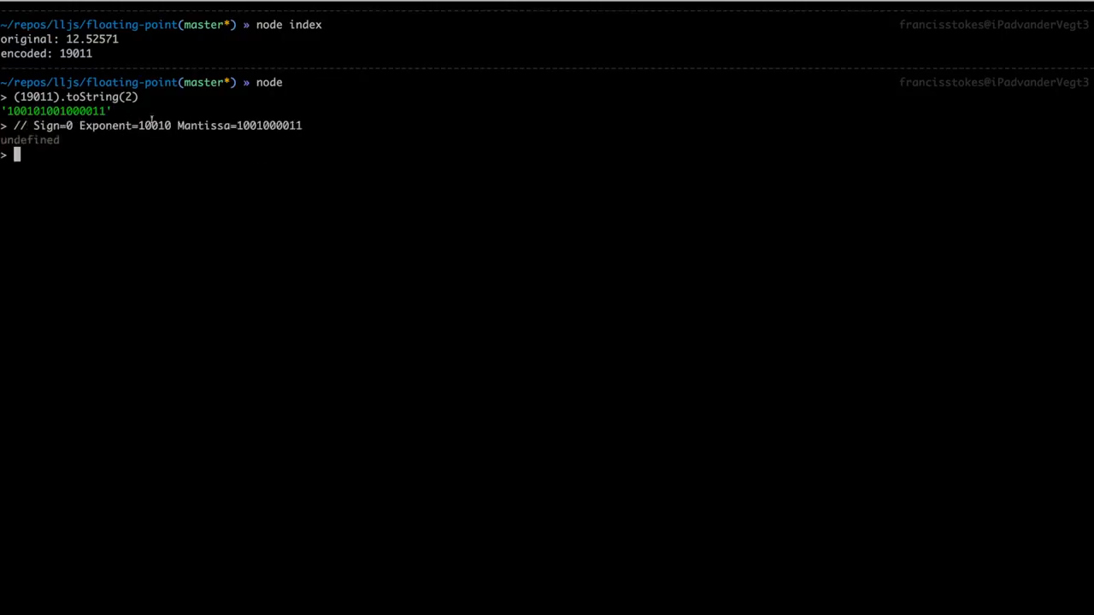
{"action": "type", "text": "0b10010"}
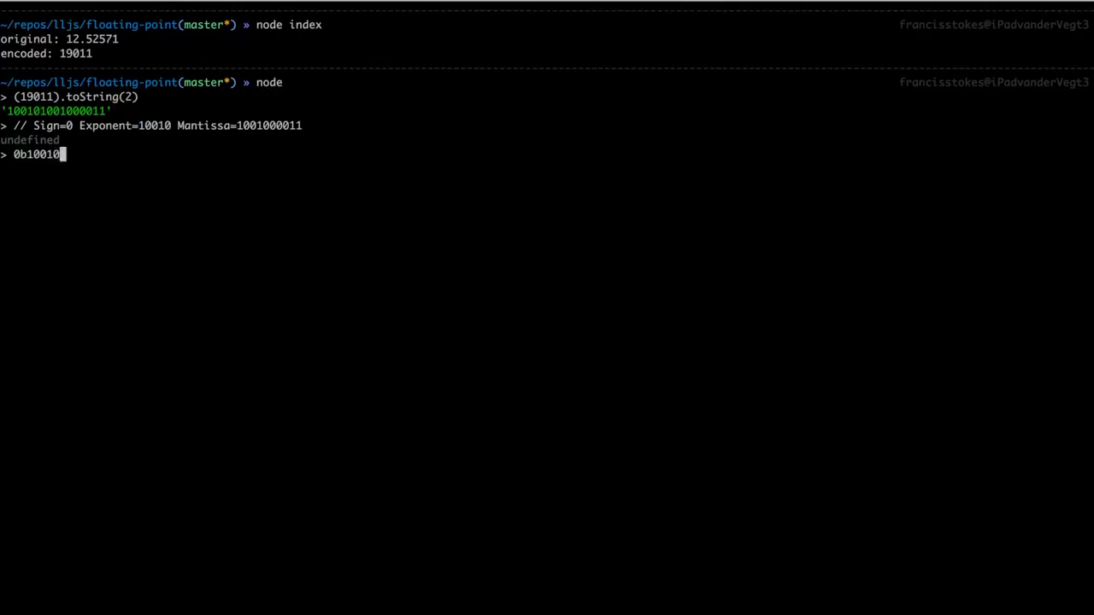
{"action": "key", "text": "Return"}
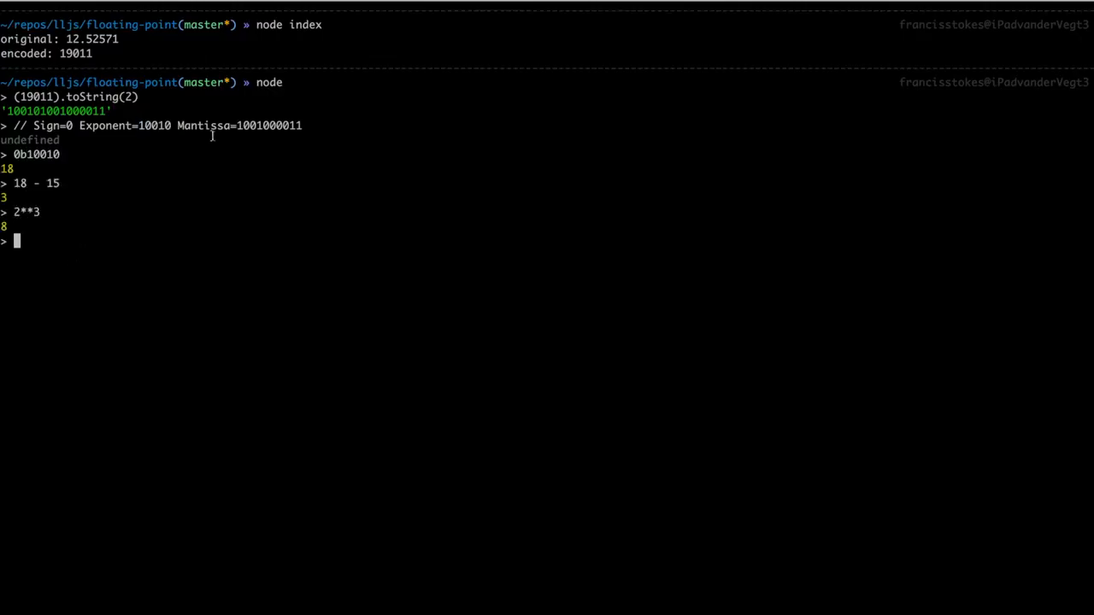
{"action": "mouse_move", "coordinate": [150, 224]}
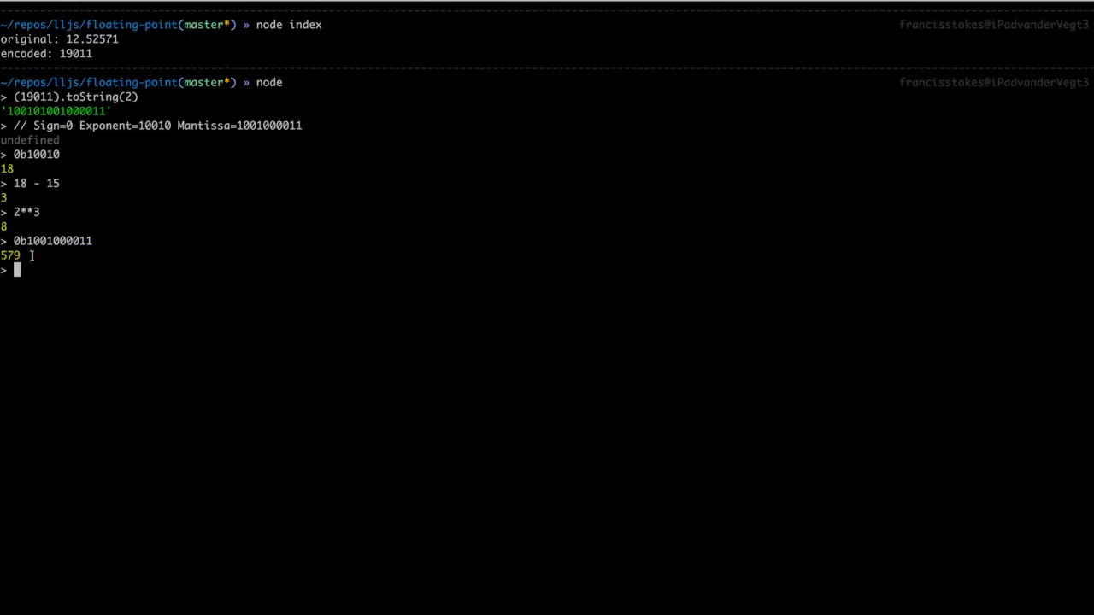
{"action": "mouse_move", "coordinate": [143, 301]}
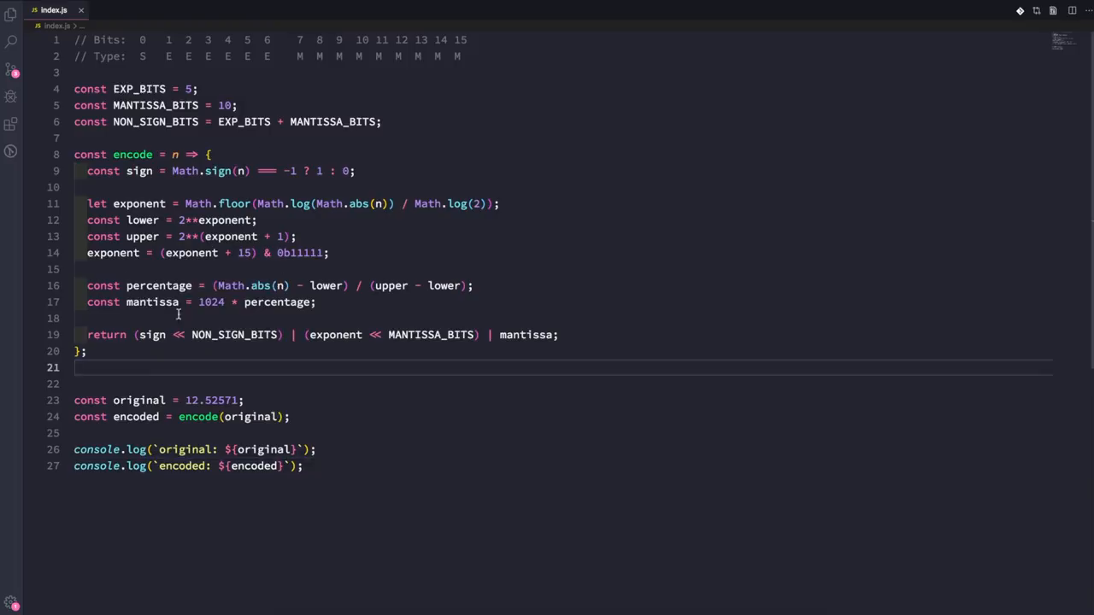
Step: Start const decode = n => { with sign extracted via (n & 0b1...) >> NON_SIGN_BITS
{"action": "key", "text": "Enter"}
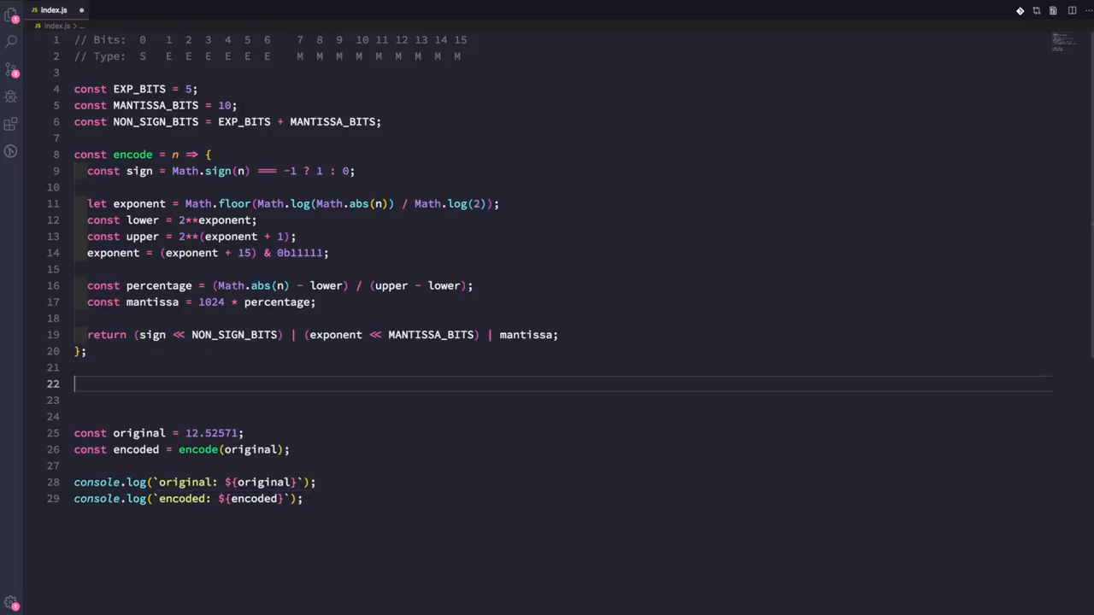
{"action": "type", "text": "const decode = n"}
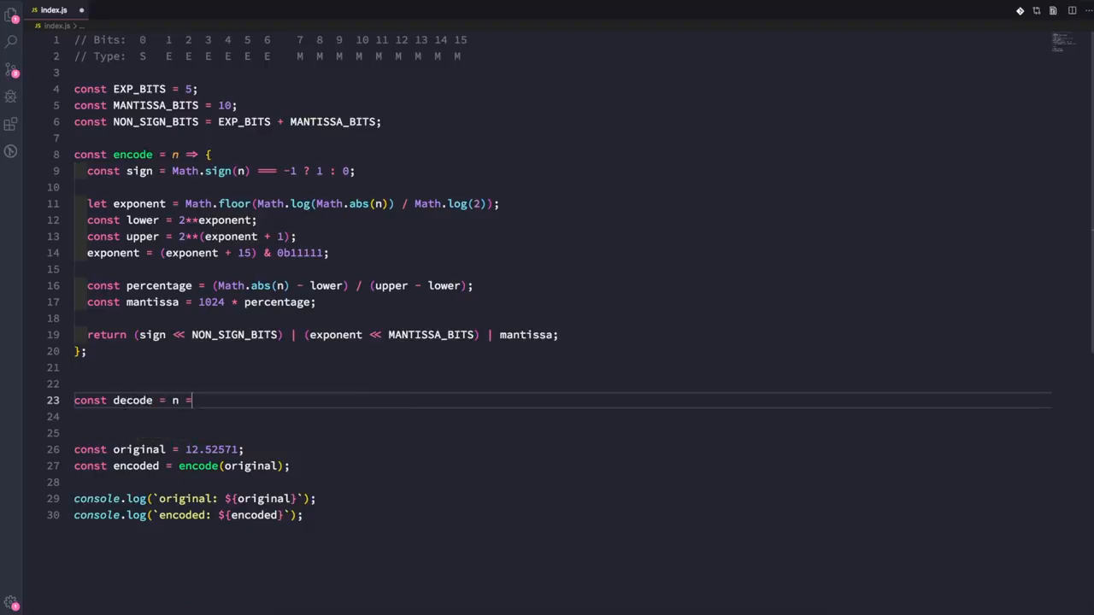
{"action": "type", "text": "=> {"}
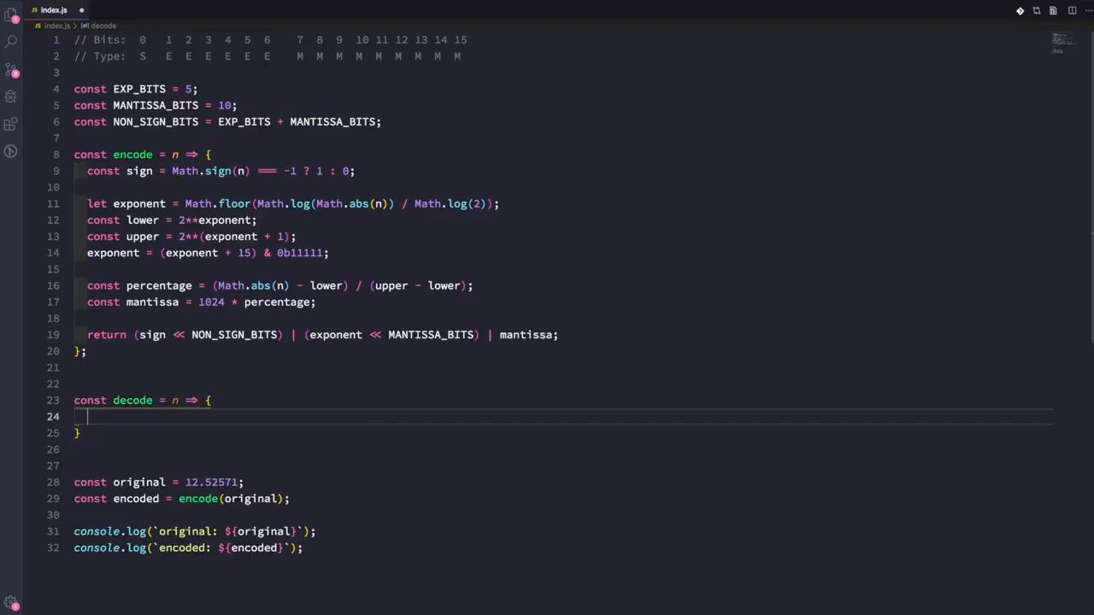
{"action": "type", "text": "consr"}
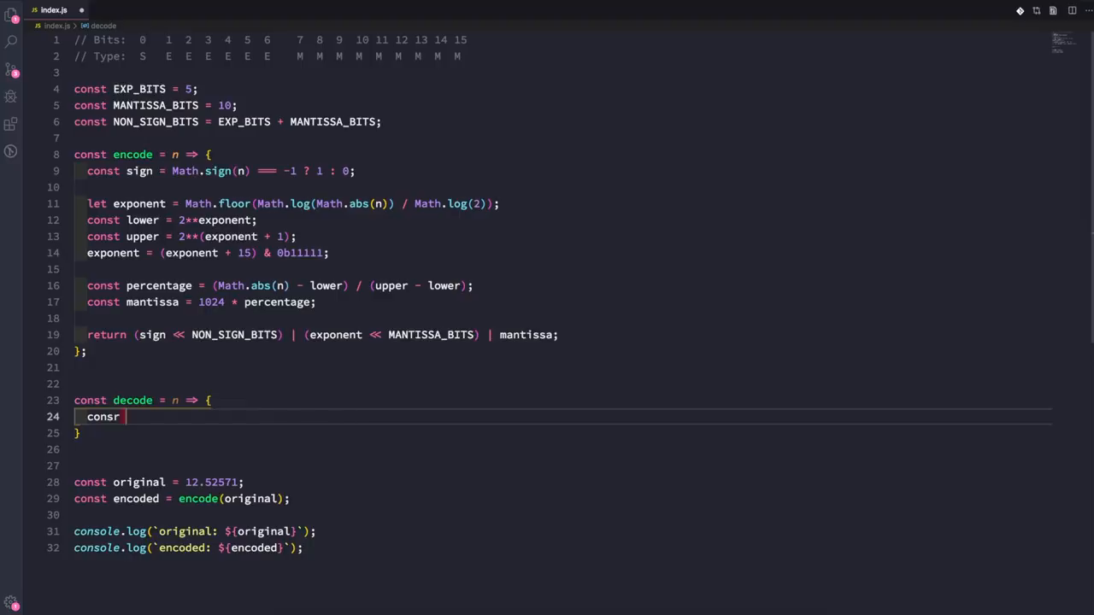
{"action": "type", "text": "sign = (n & 0b1)"}
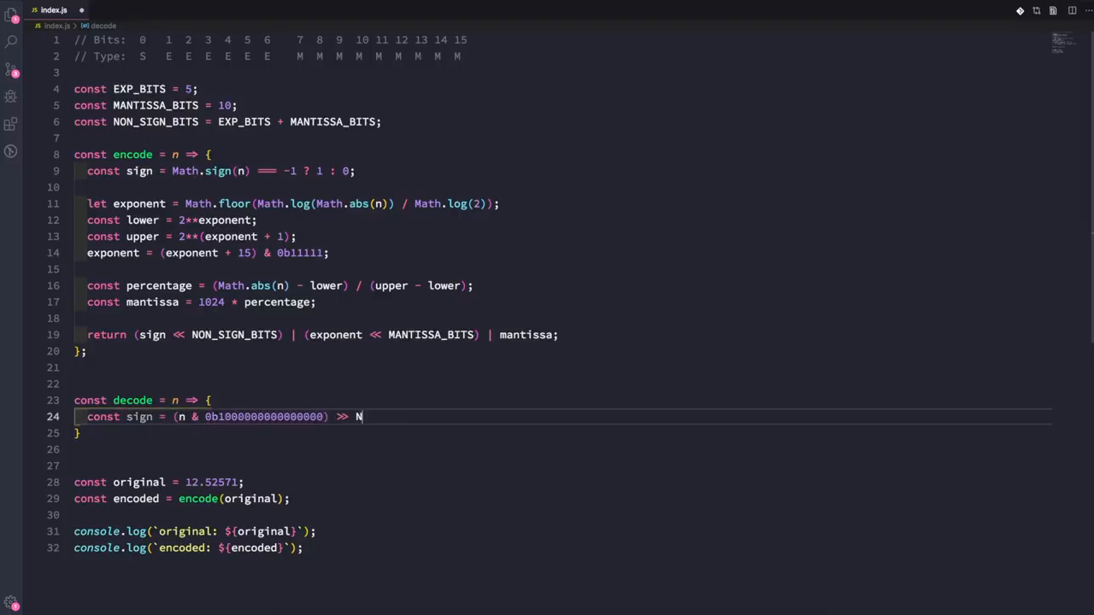
{"action": "type", "text": "ON_SIGN_BITS;"}
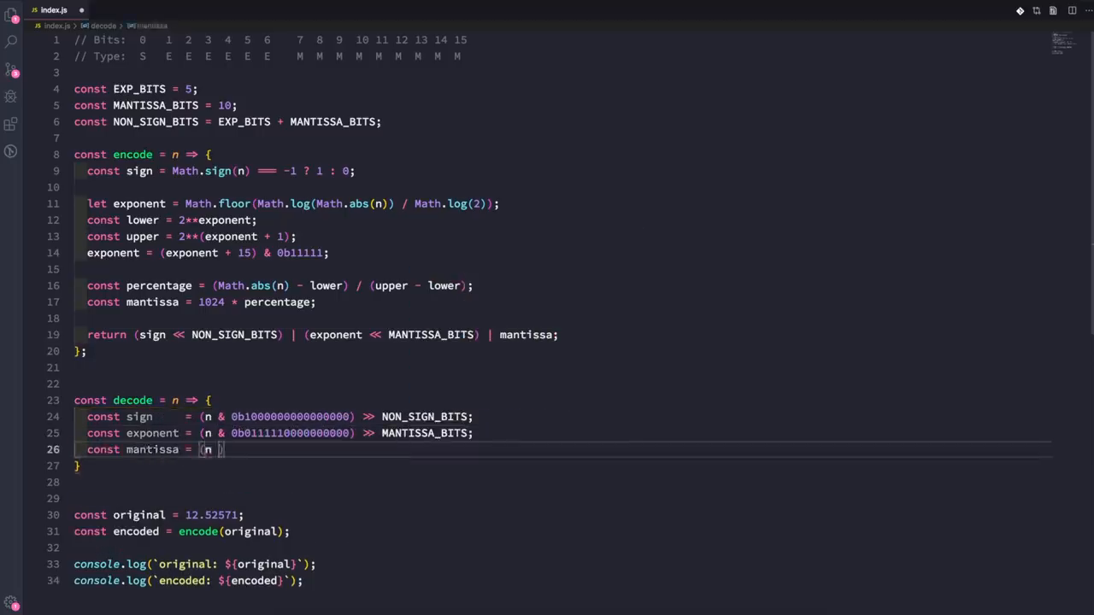
{"action": "type", "text": "0b0000001111111111);"}
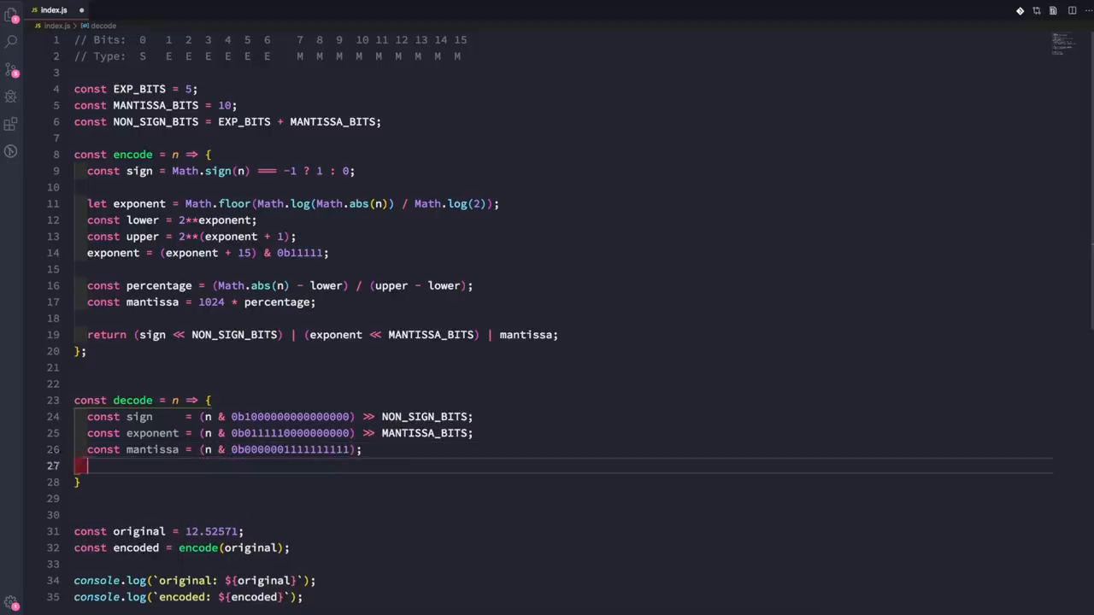
{"action": "key", "text": "Enter"}
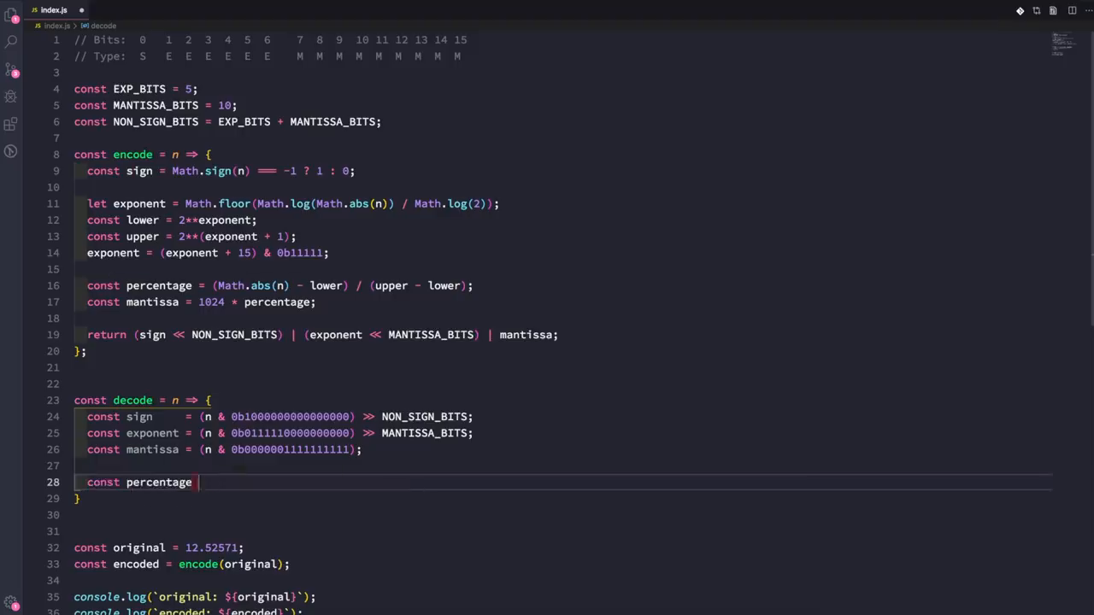
{"action": "type", "text": "= mantissa / 1024;"}
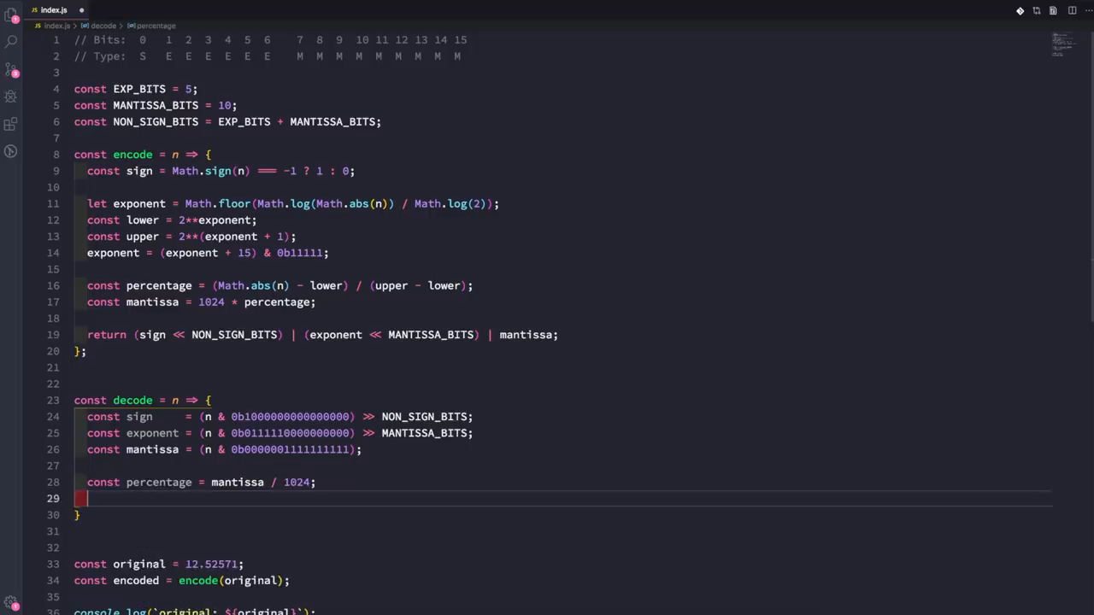
{"action": "key", "text": "Enter"}
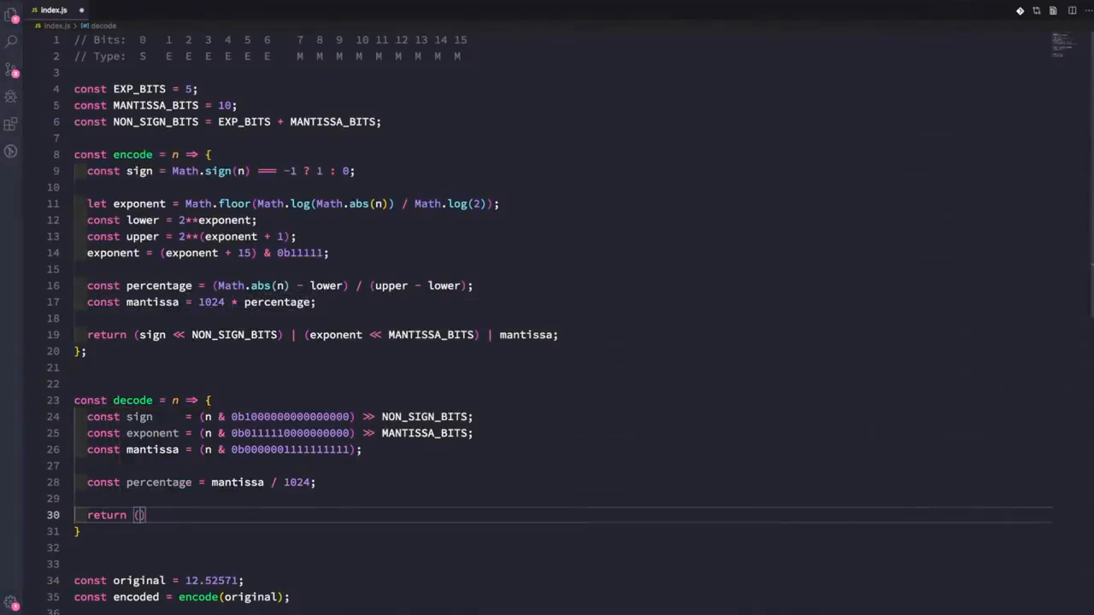
Step: Write decode's return (-1)**sign * (1 + percentage) * 2**( expression
{"action": "type", "text": "-1)**"}
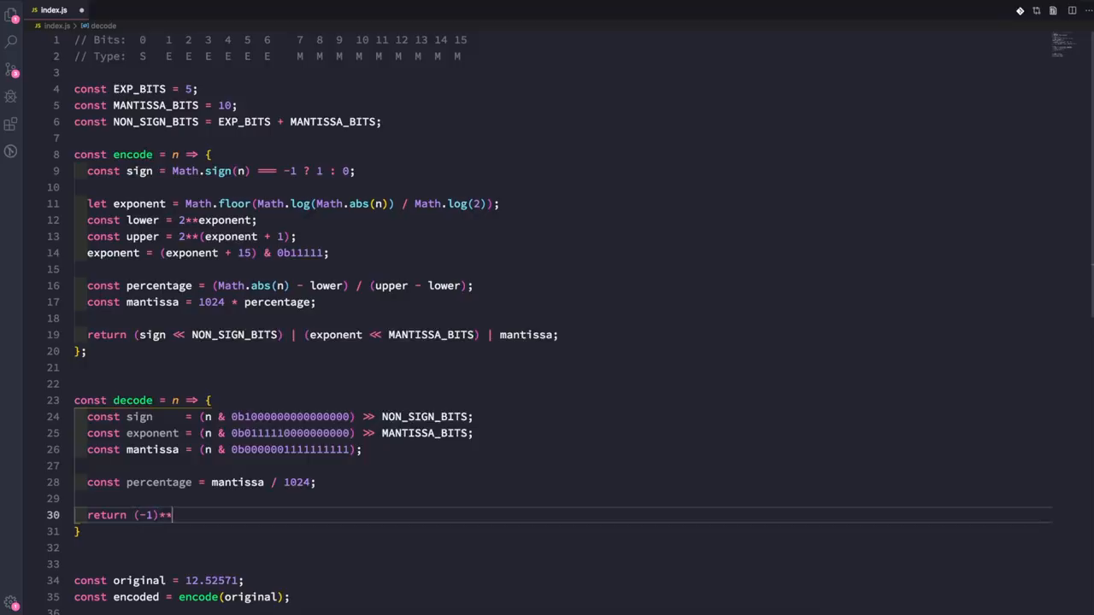
{"action": "type", "text": "sign * ()"}
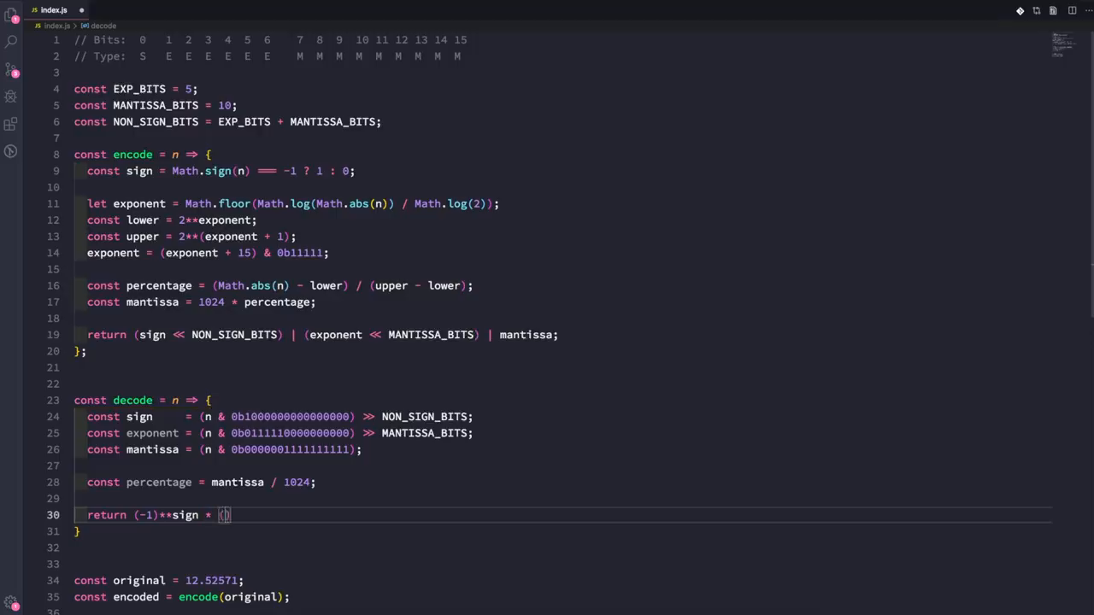
{"action": "type", "text": "1 + percentage) *"}
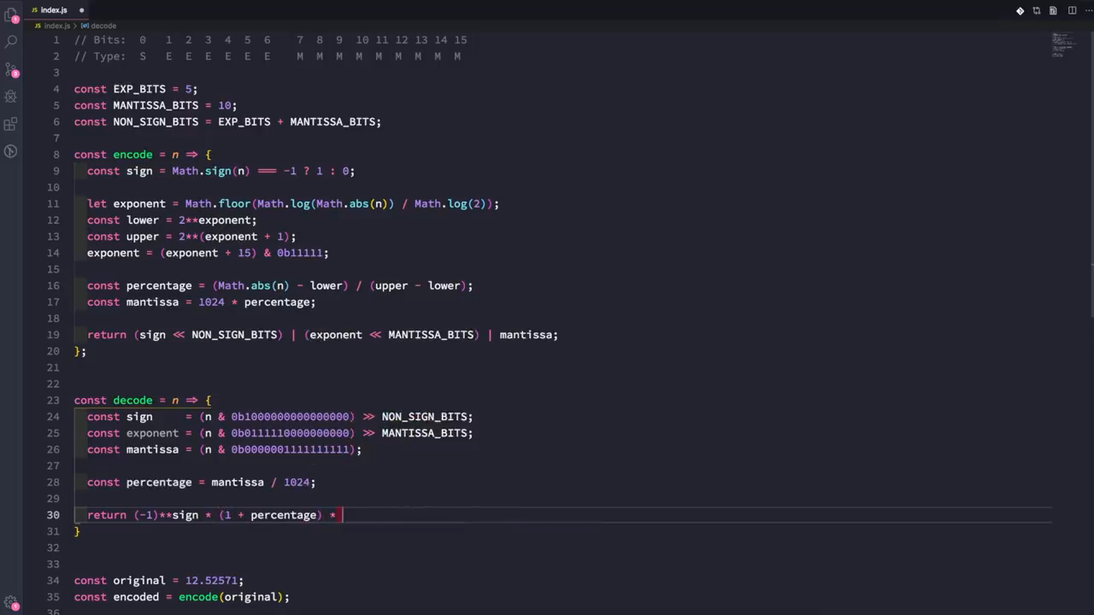
{"action": "type", "text": "2**(exponent - 15);"}
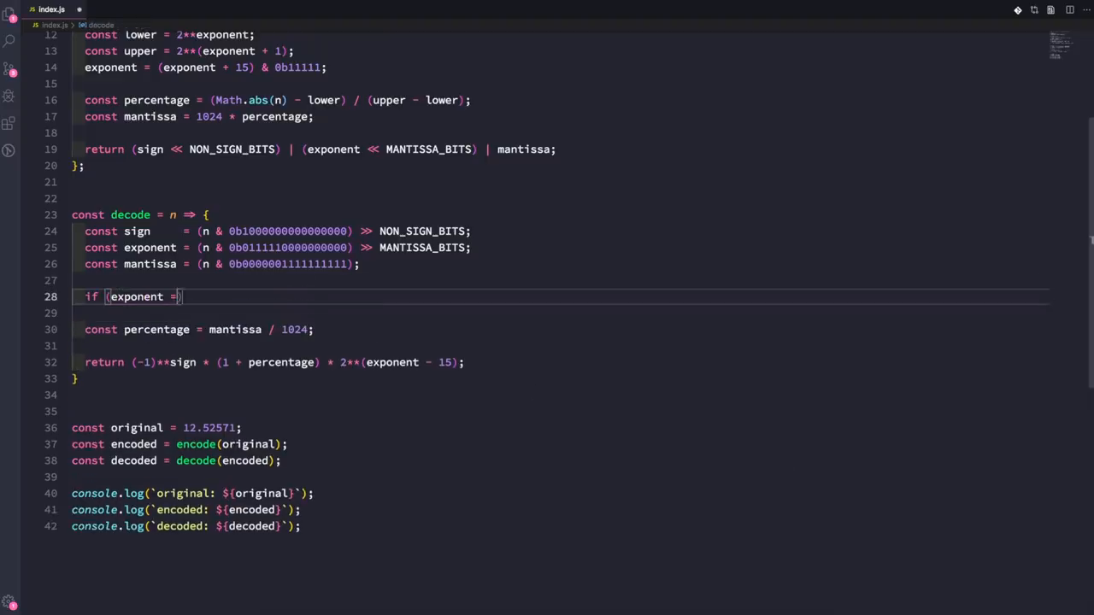
Step: Add decode's exponent === 0 && mantissa === 0 check and an if (n === 0) case in encode
{"action": "type", "text": "== 0 && mantissa === 0"}
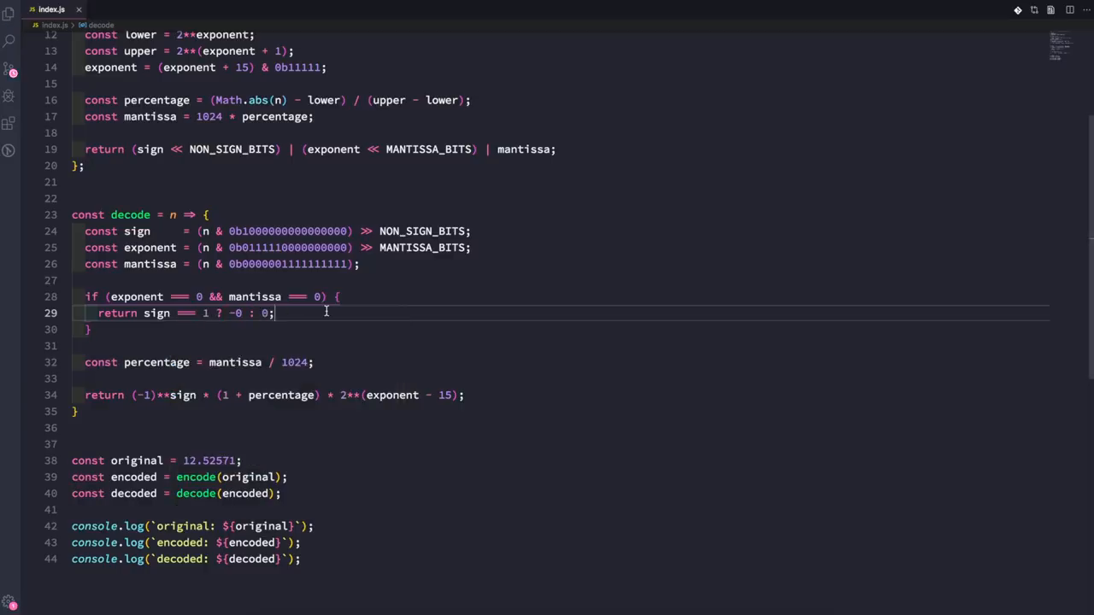
{"action": "scroll", "scroll_direction": "up", "scroll_amount": 3}
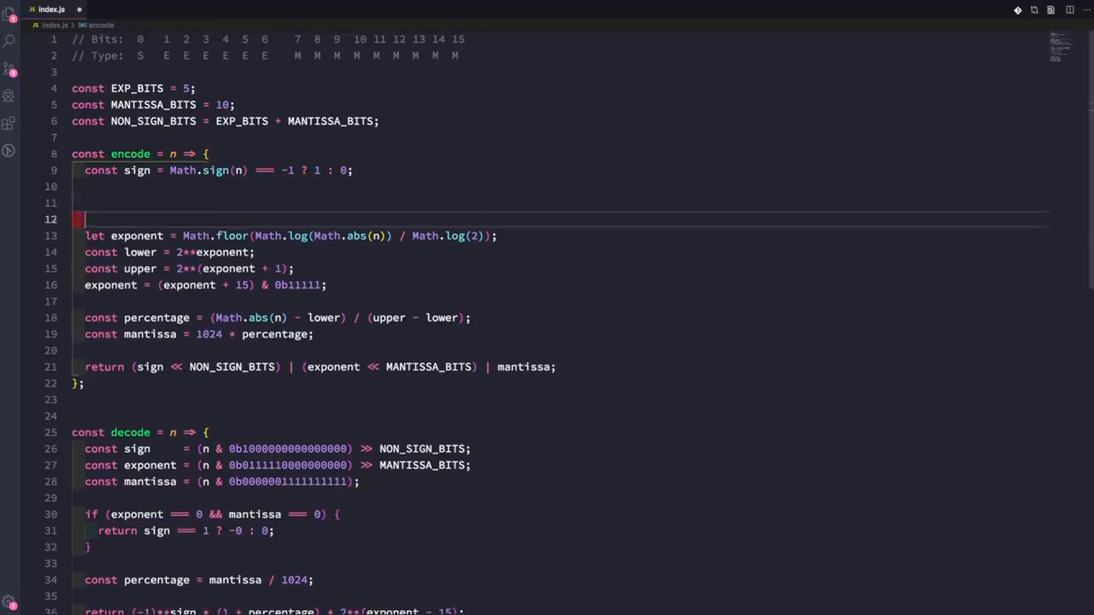
{"action": "type", "text": "if (n === 0) {"}
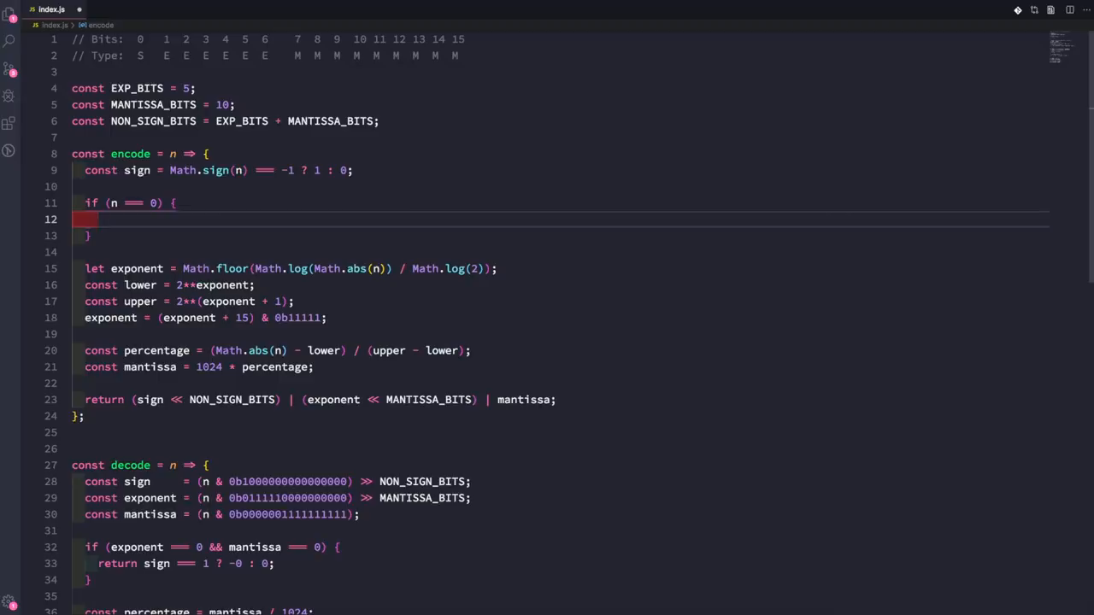
{"action": "mouse_move", "coordinate": [239, 190]}
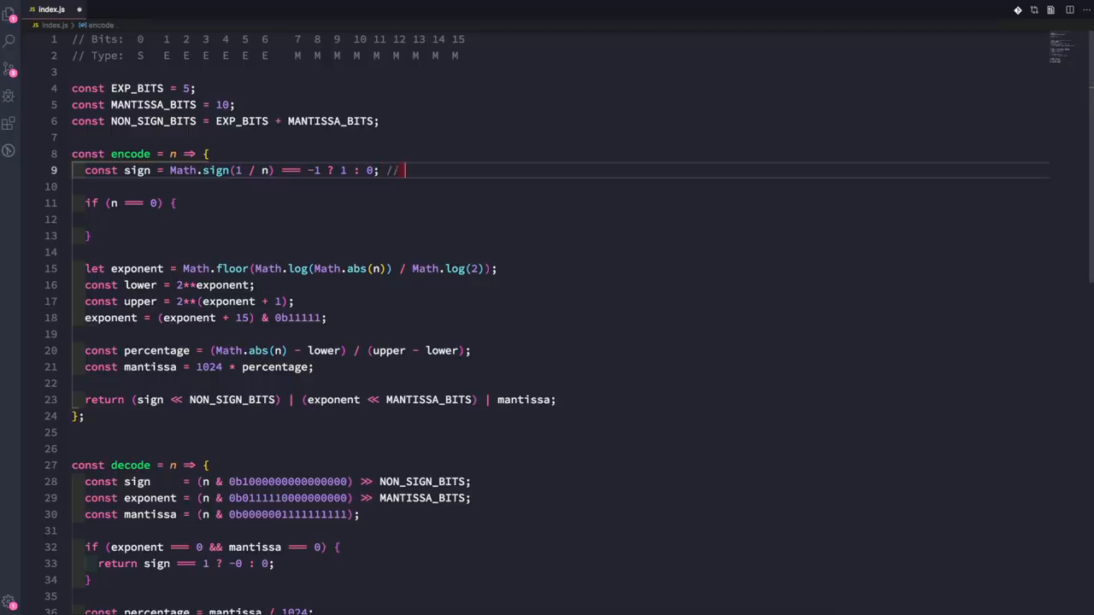
Step: Note 1 / 0 === Infinity for signed zero detection and begin return sign === ... for ±0
{"action": "type", "text": "1 / 0 === Infinity"}
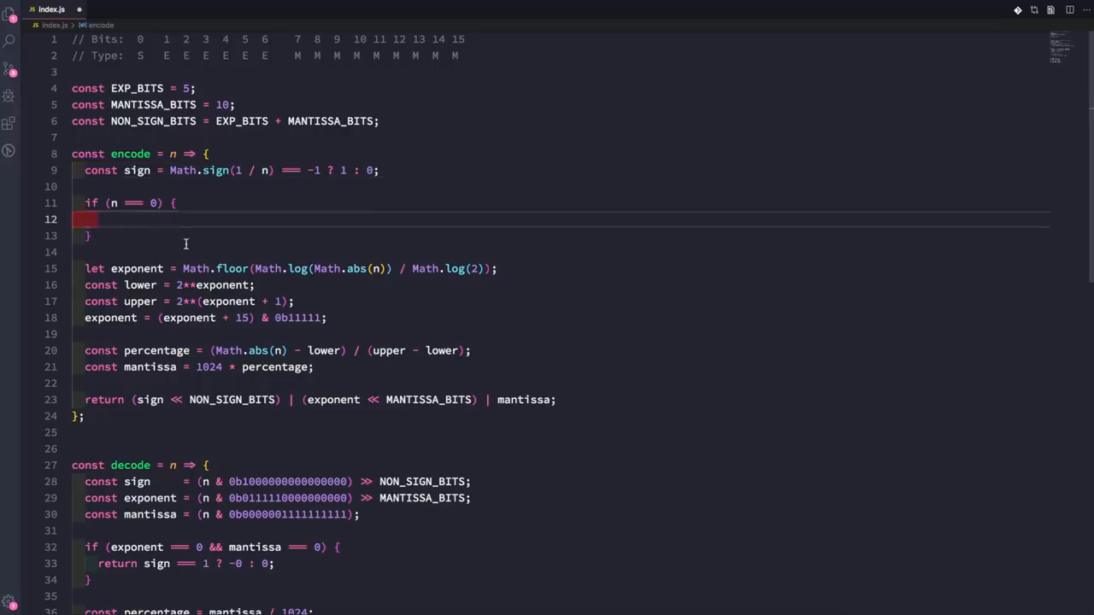
{"action": "type", "text": "return sign === 0 ? 0 : (1"}
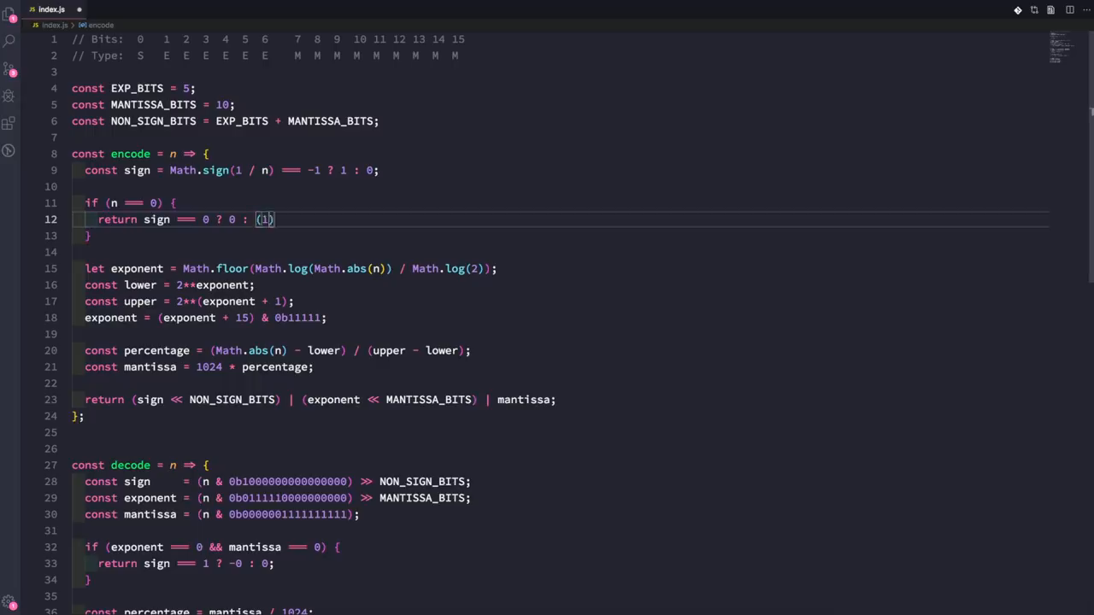
{"action": "scroll", "scroll_direction": "down", "scroll_amount": 3}
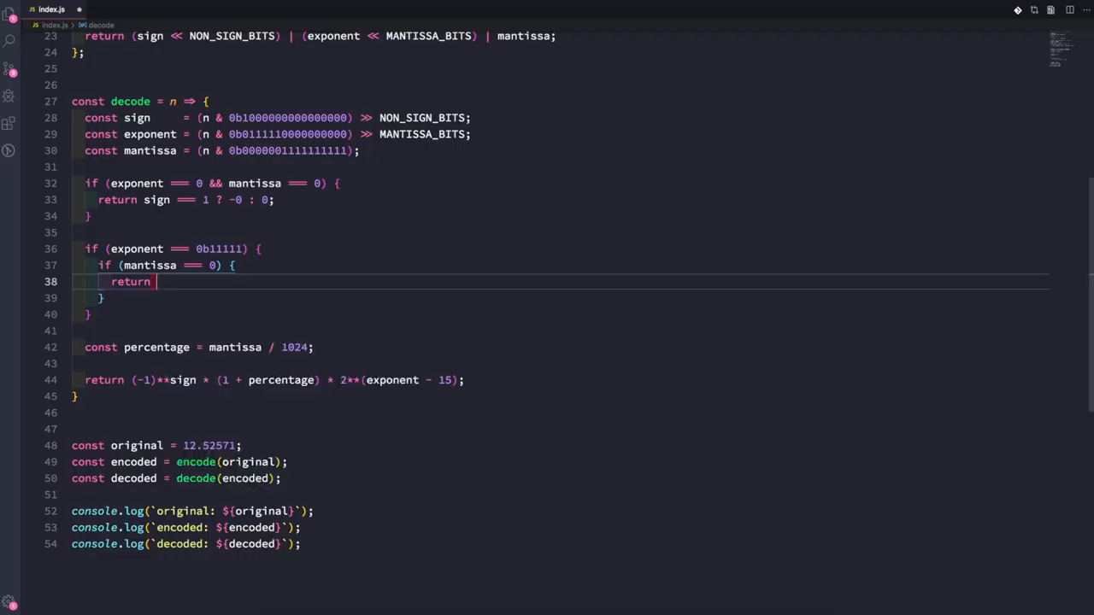
Step: Return ±Infinity or NaN for an all-ones exponent and give denormals a zero wholePart
{"action": "type", "text": "sign === 0 ? I"}
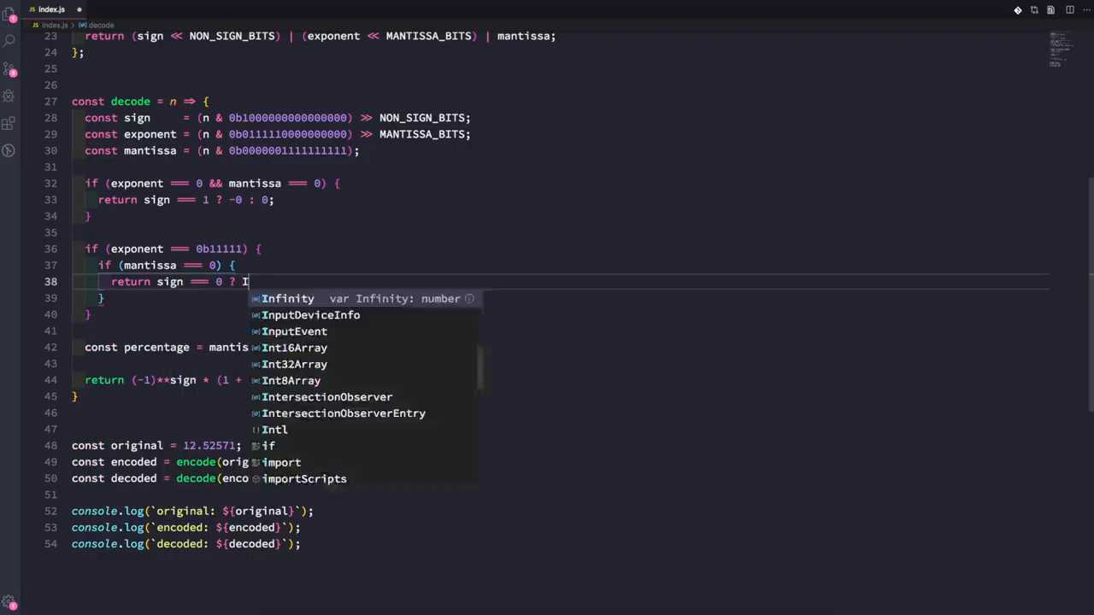
{"action": "type", "text": "Infinity : -Infinity;"}
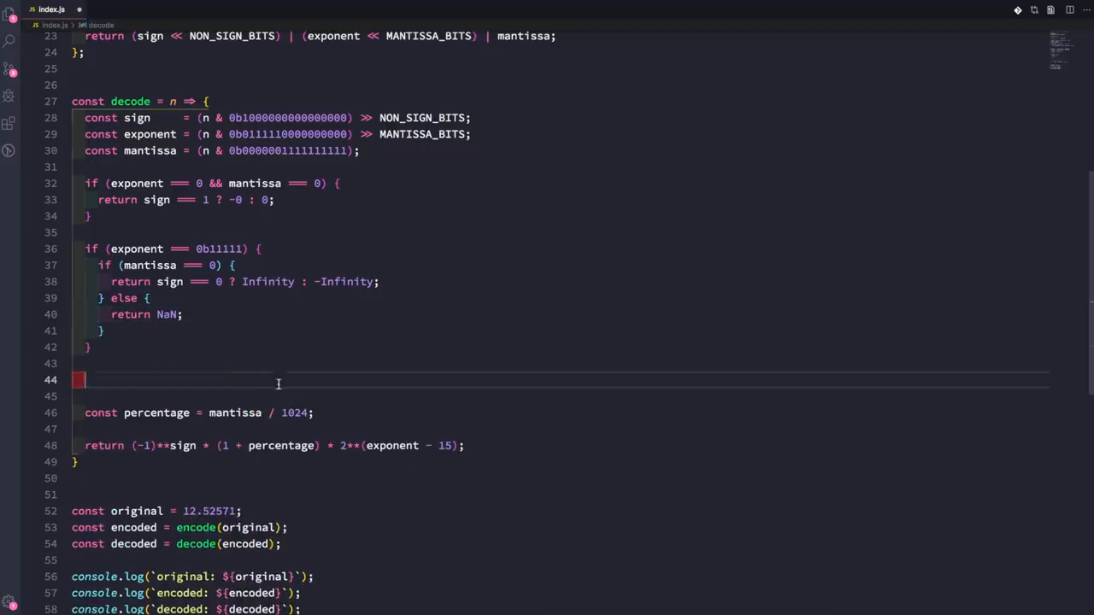
{"action": "type", "text": "const wholePart = exponent === 0 ? 0 : 1;"}
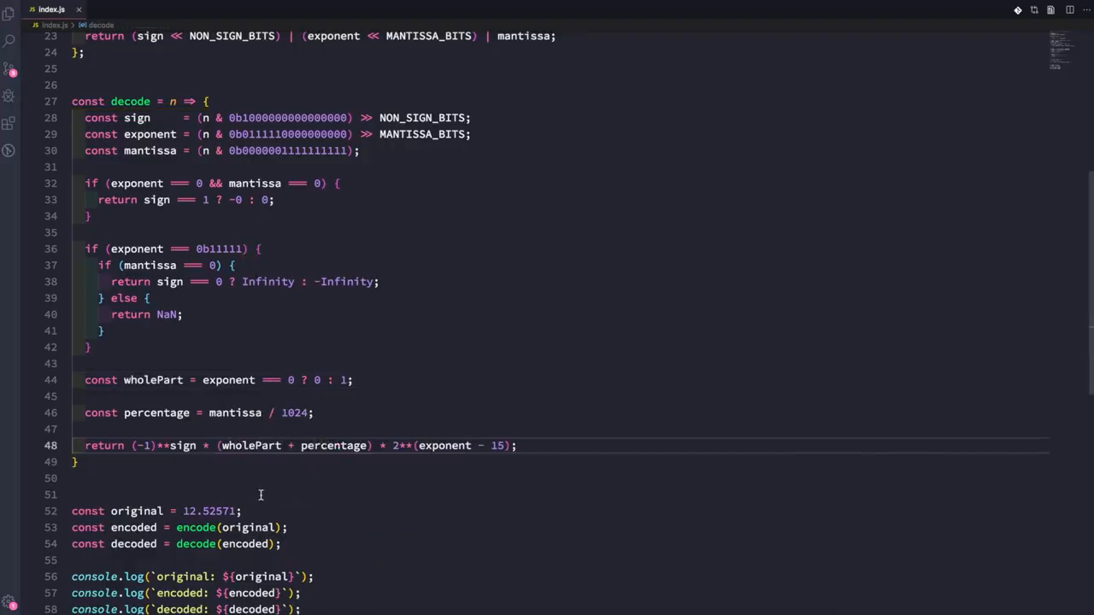
{"action": "mouse_move", "coordinate": [323, 491]}
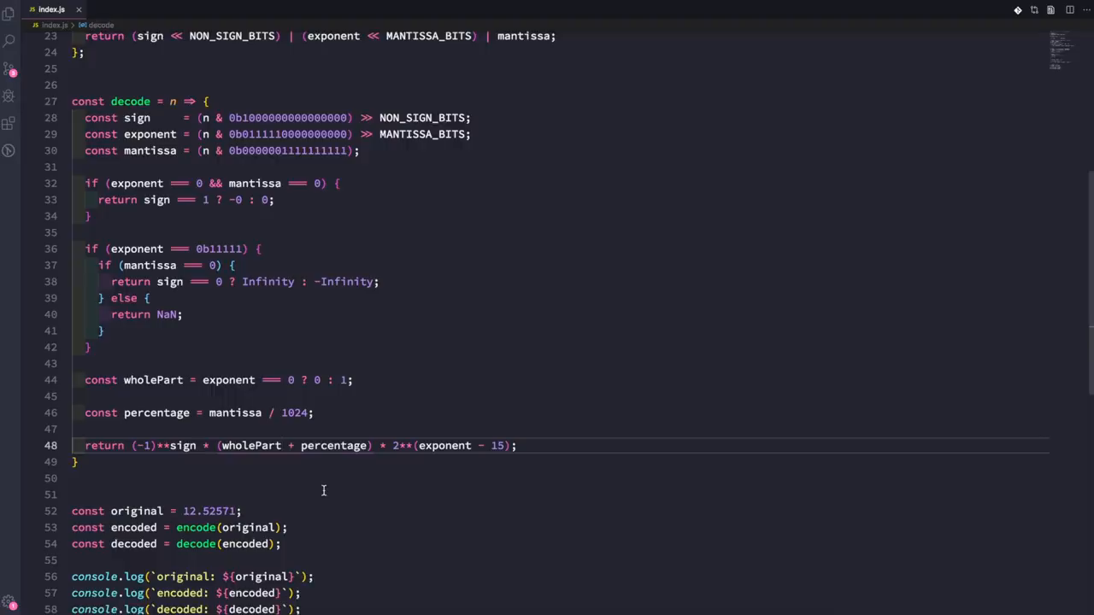
Step: Begin an infinity test: const infinityCheck = decode(0b011111…
{"action": "scroll", "scroll_direction": "down", "scroll_amount": 3}
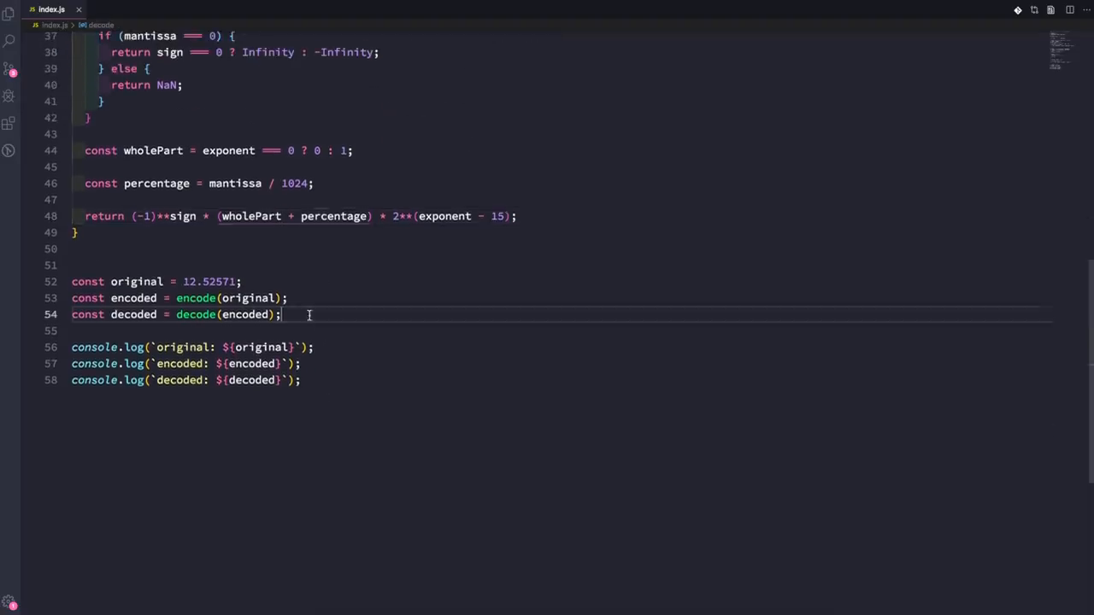
{"action": "type", "text": "const inifinityCheck"}
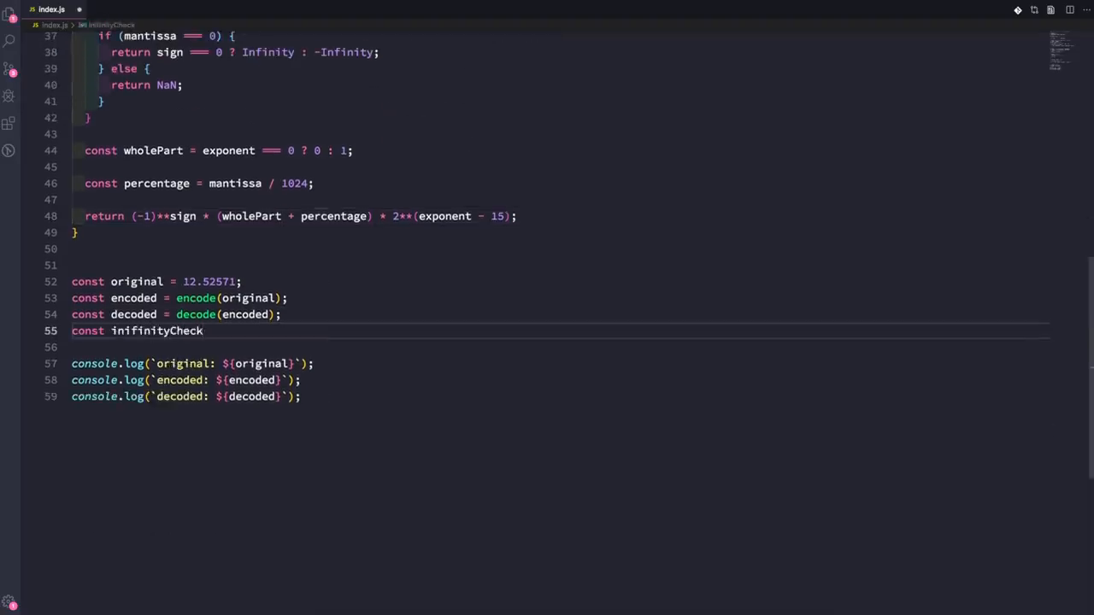
{"action": "type", "text": "= decode(0b011111)"}
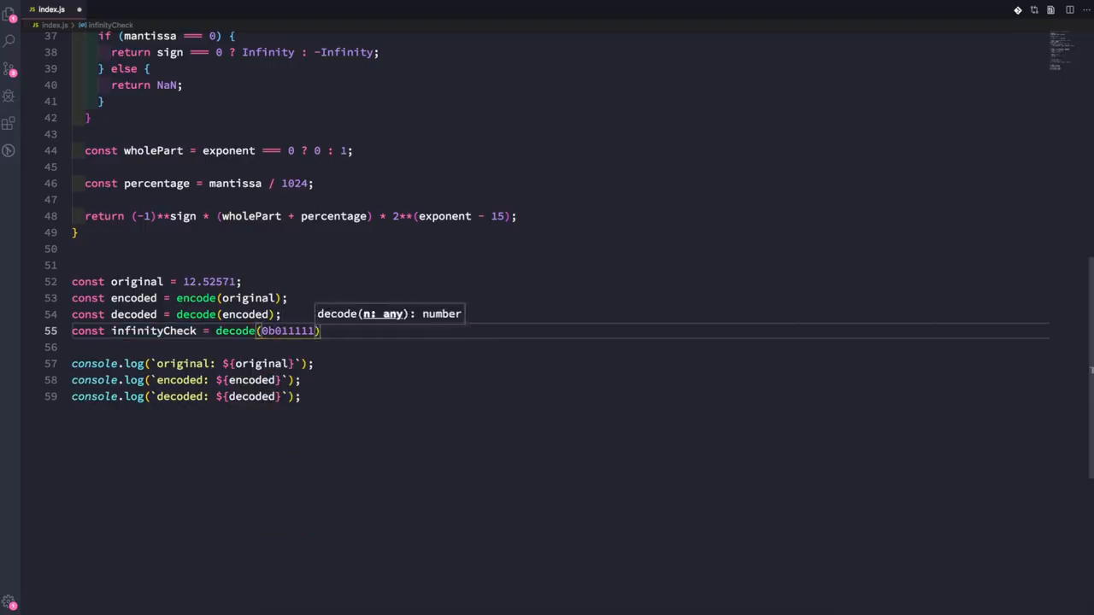